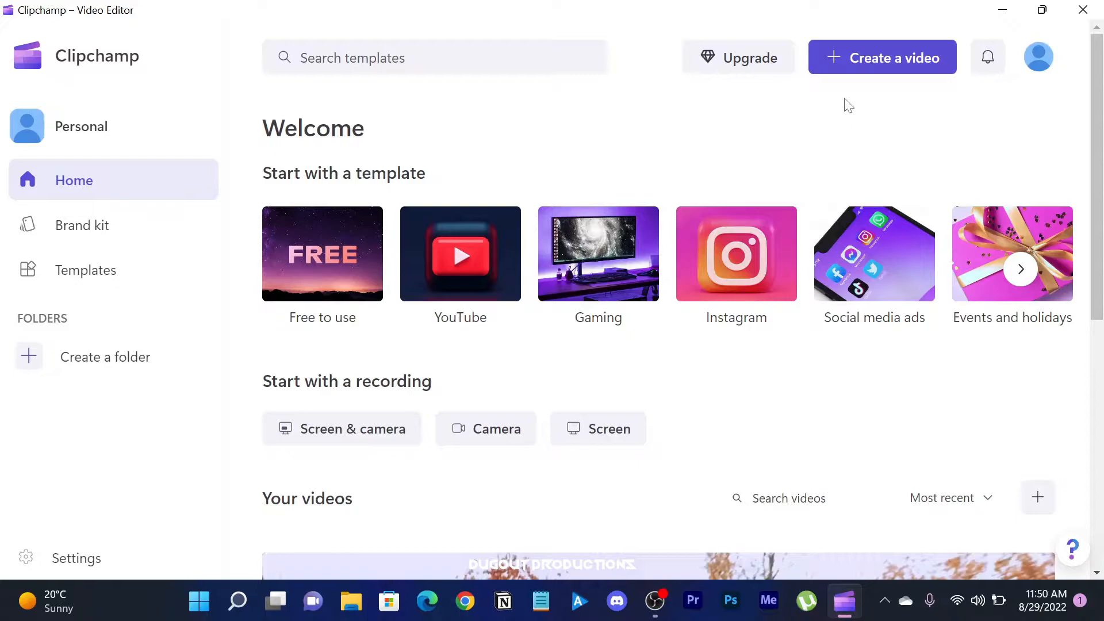
mouse_move(766, 134)
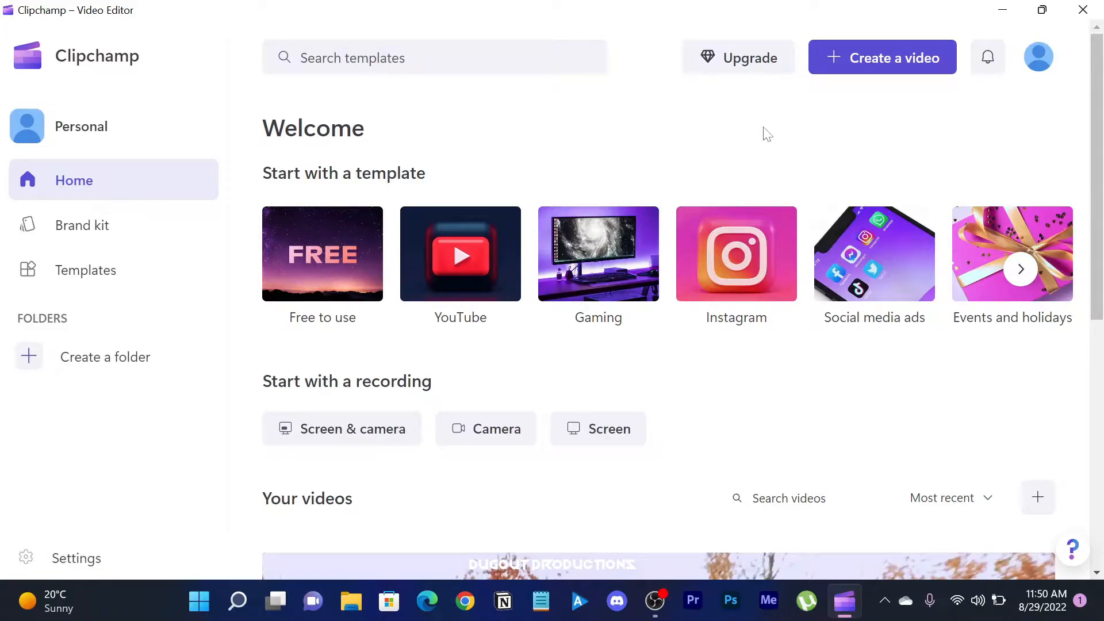
mouse_move(456, 255)
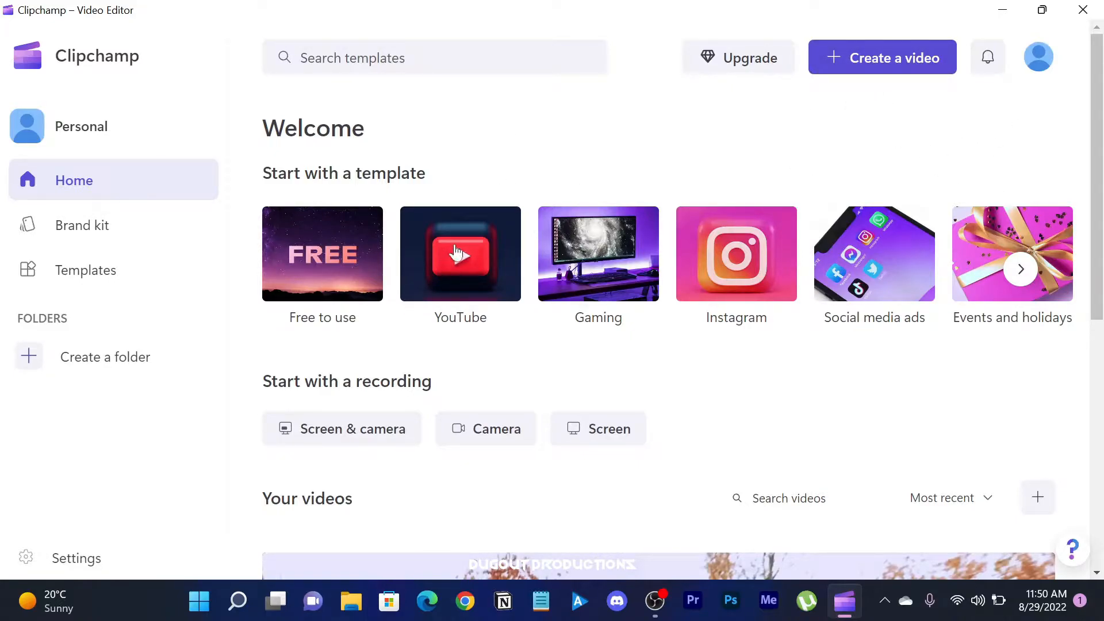
- Start a blank video project, name it 'Neymar' and show its media library
left_click(882, 57)
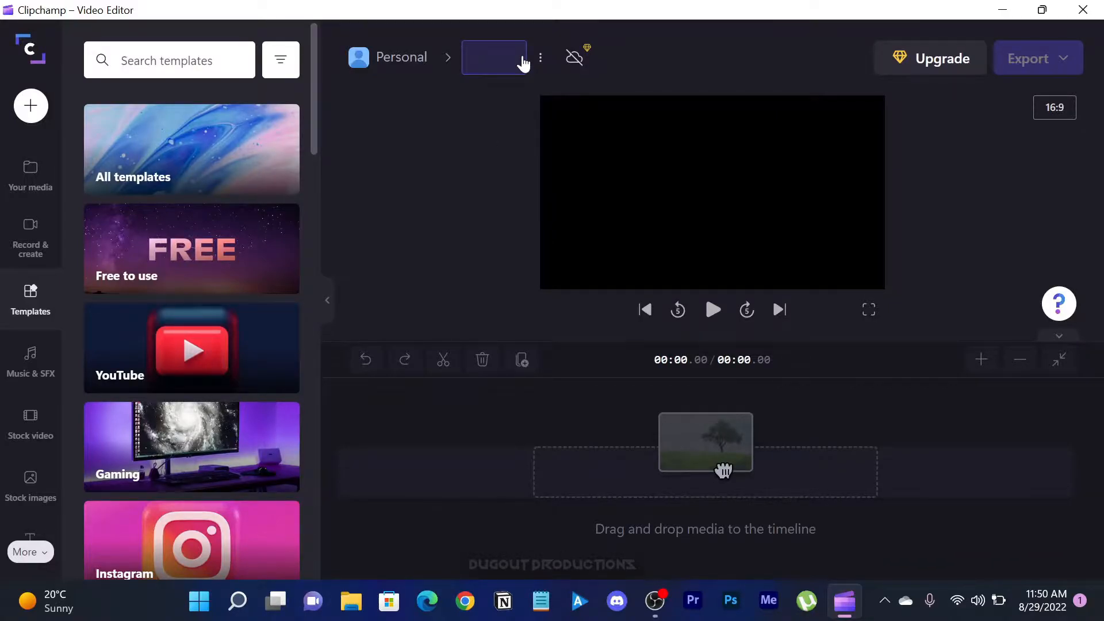
type("Neymar")
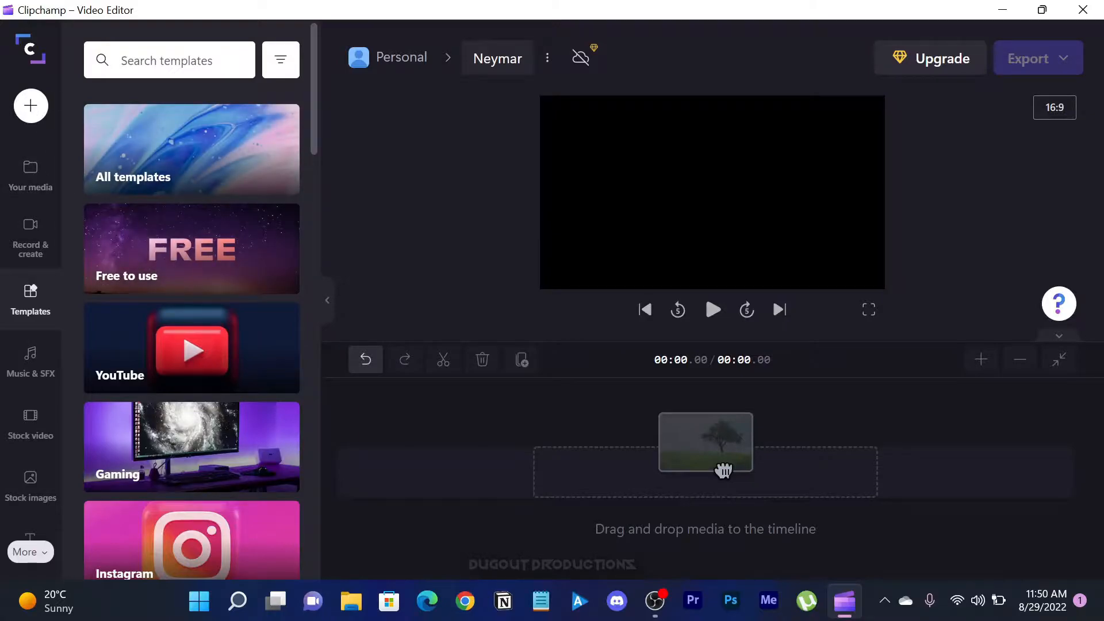
left_click(29, 174)
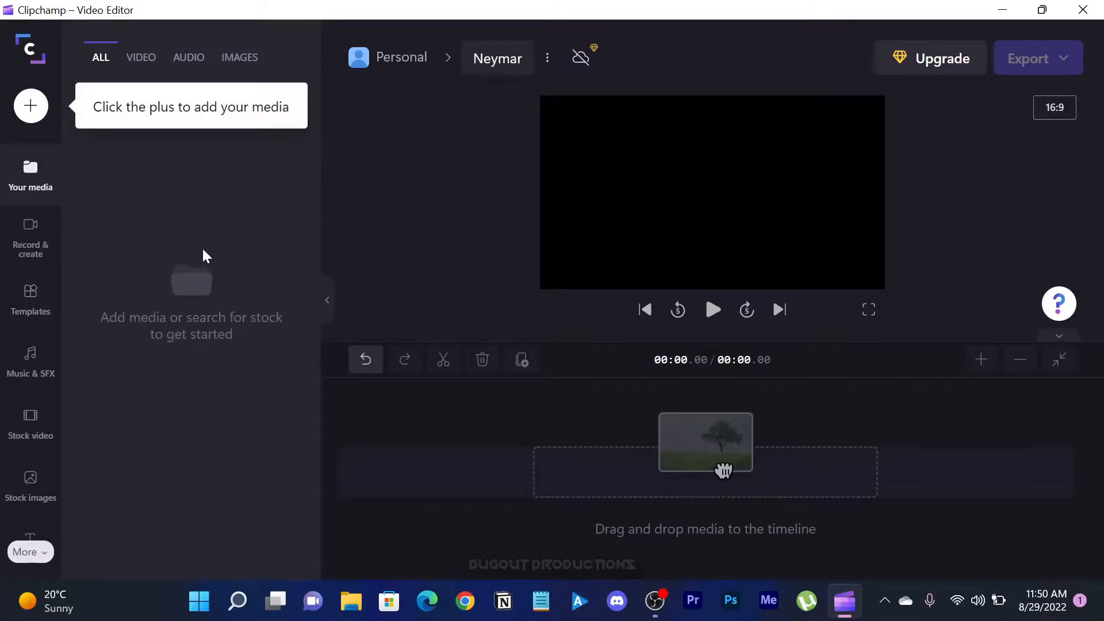
mouse_move(30, 106)
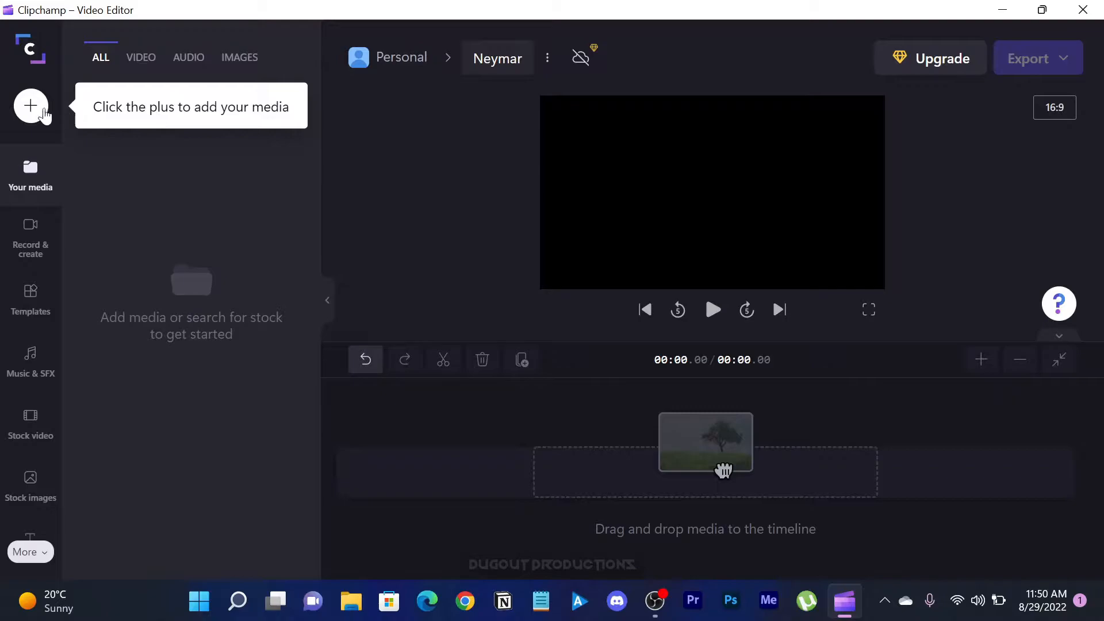
- Import the six Neymar match clips and the Arya borne music track into the library
left_click(30, 105)
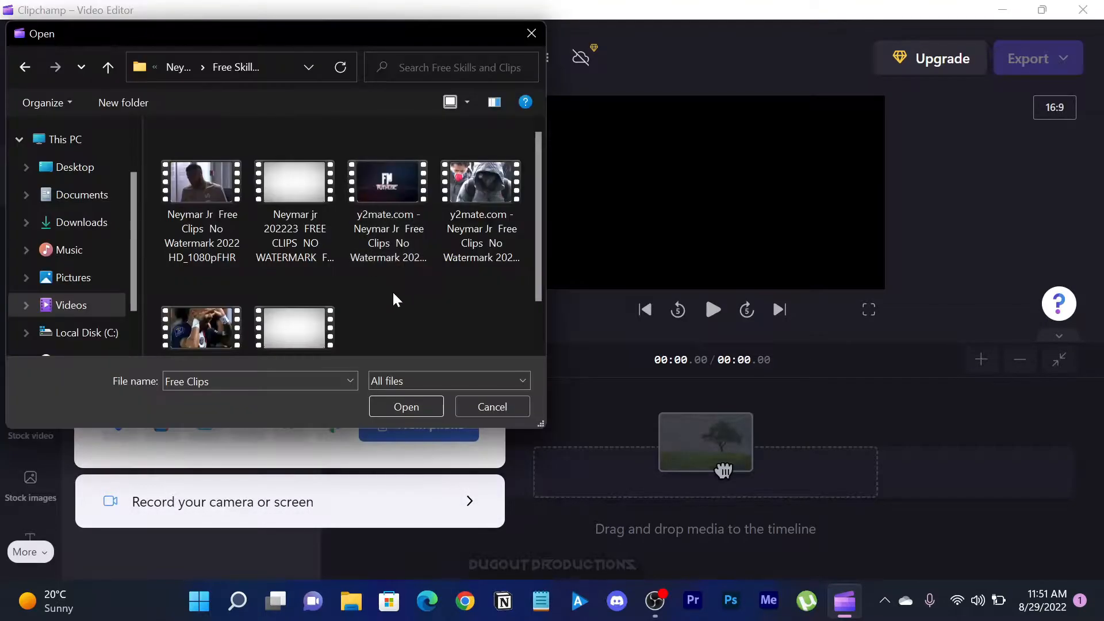
left_click(406, 406)
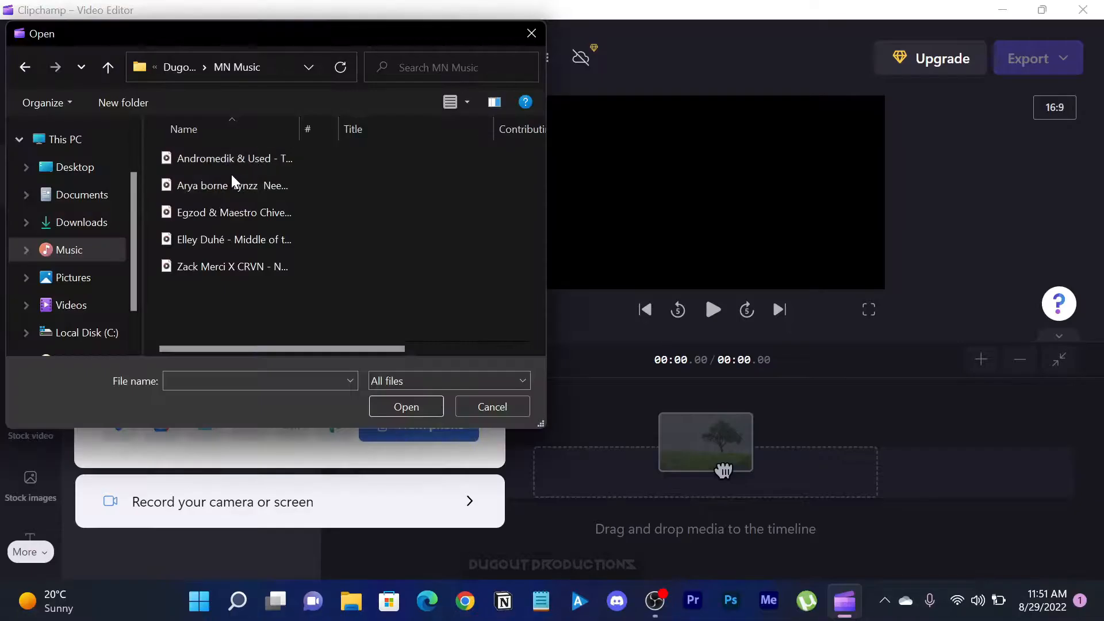
left_click(406, 406)
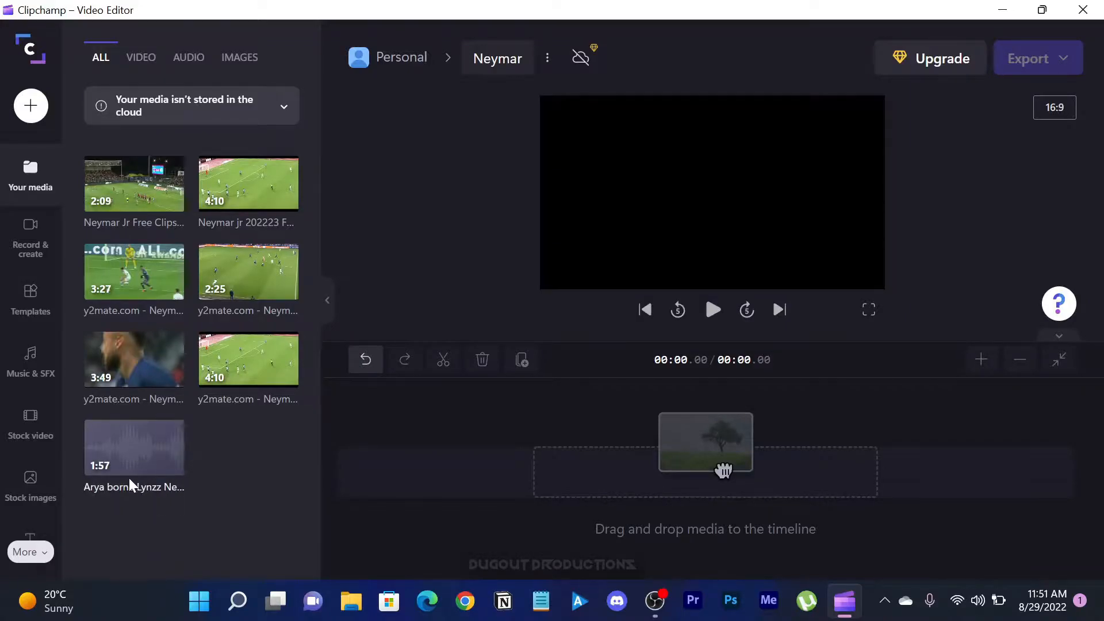
- Place the music track on the timeline and play it to locate the first beat
left_click_drag(133, 447, 524, 483)
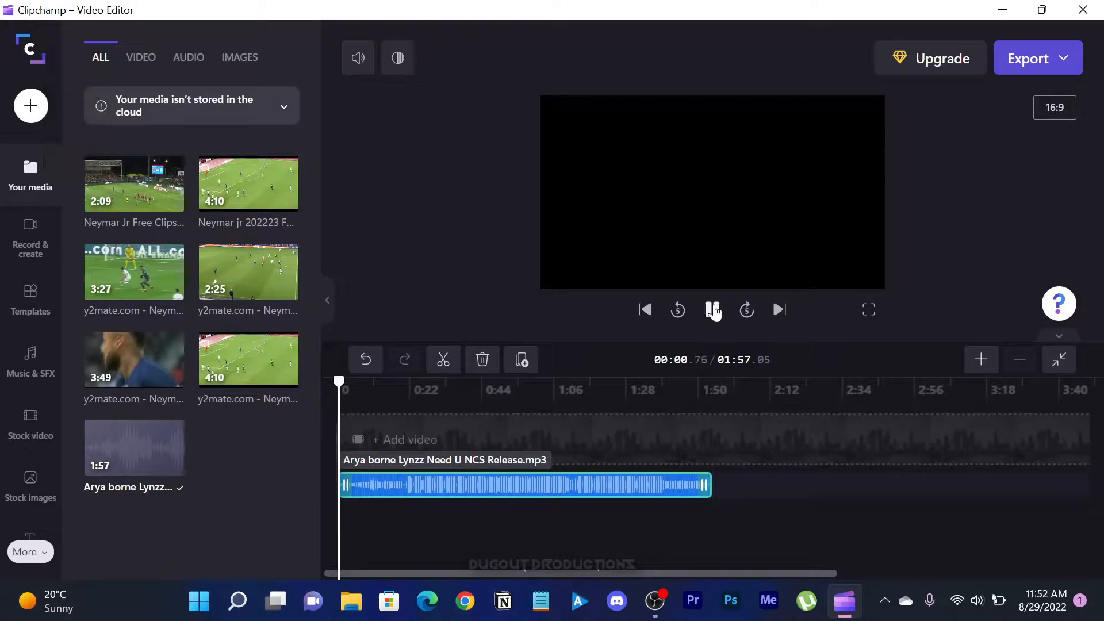
left_click(980, 360)
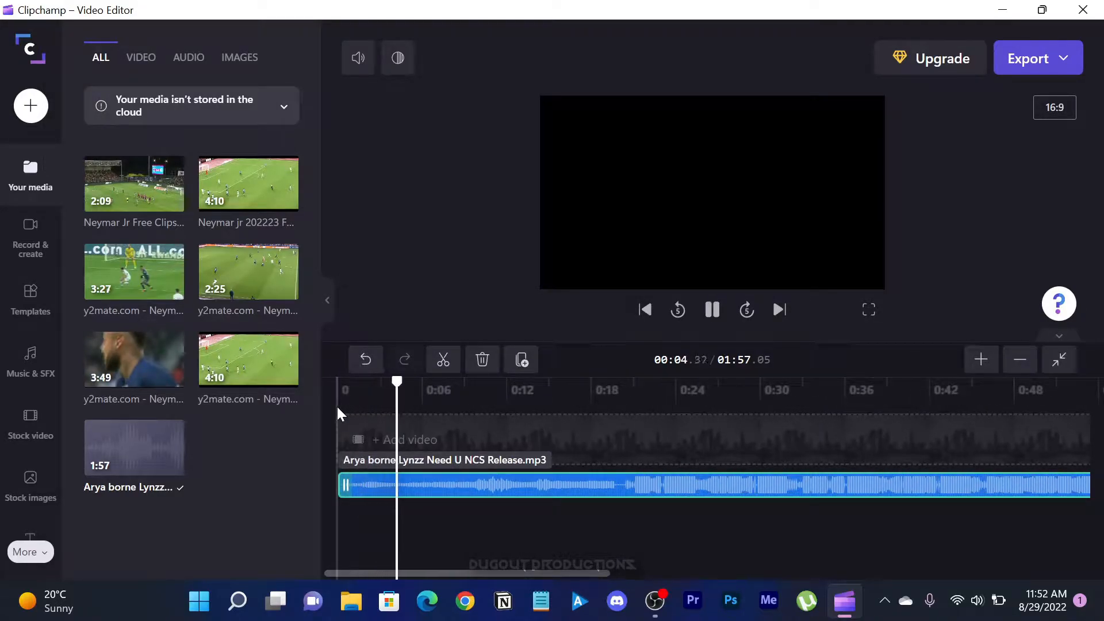
left_click(712, 309)
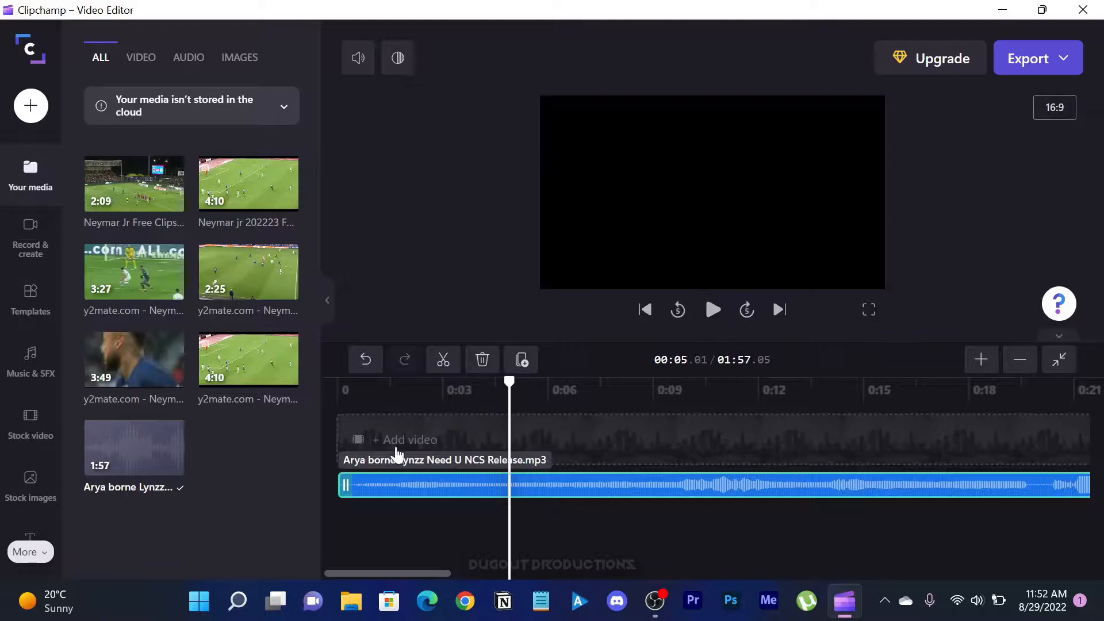
left_click(712, 309)
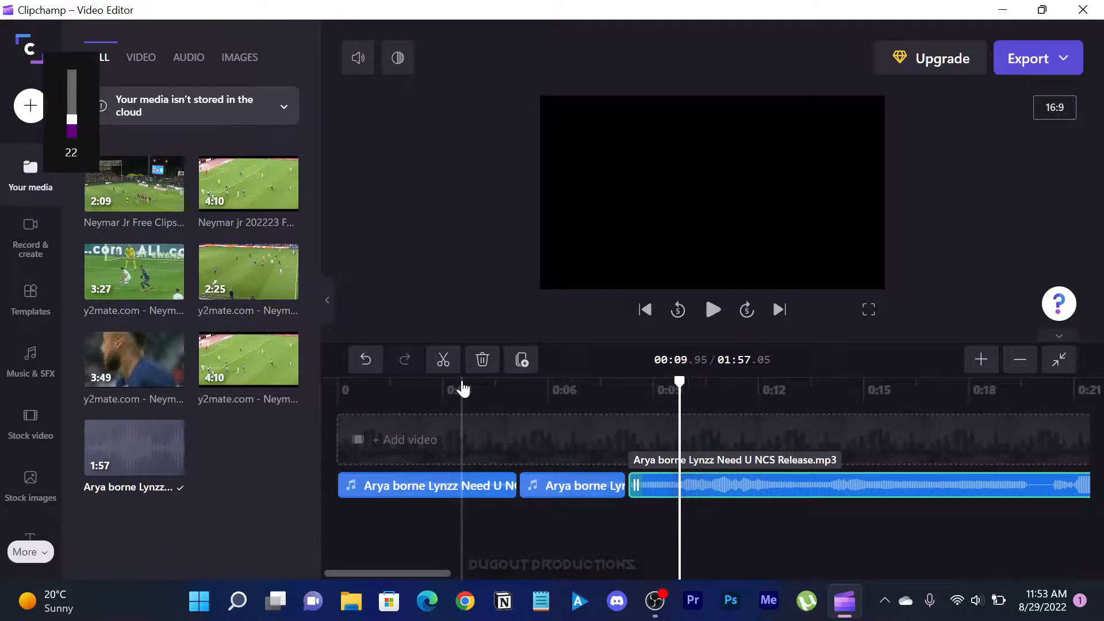
- Split the music track at each beat along its length into short pieces
left_click(711, 309)
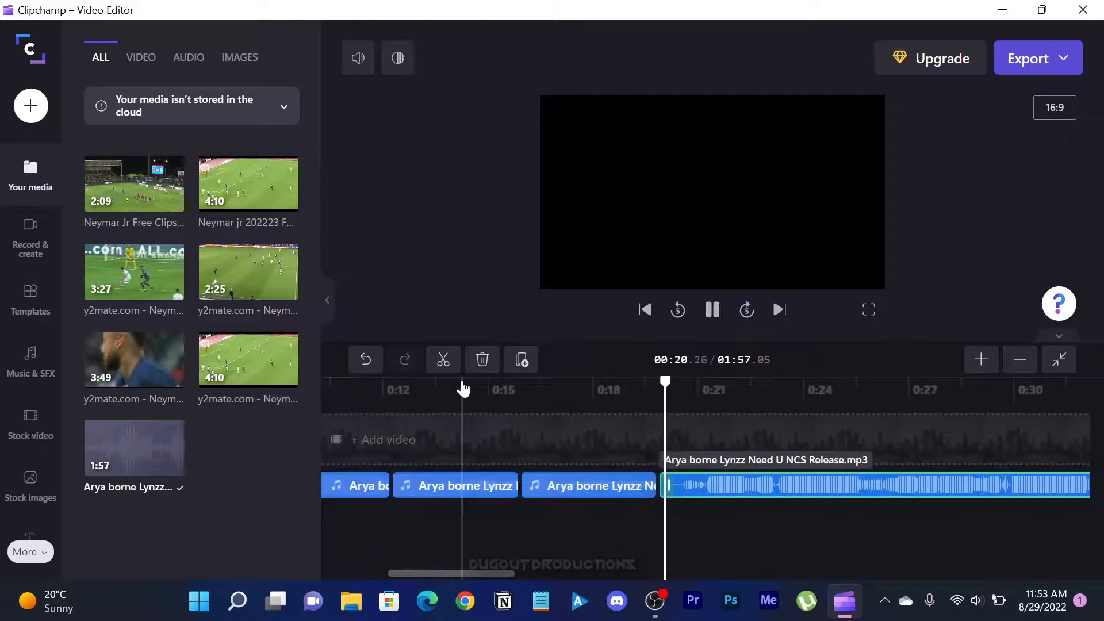
left_click(711, 309)
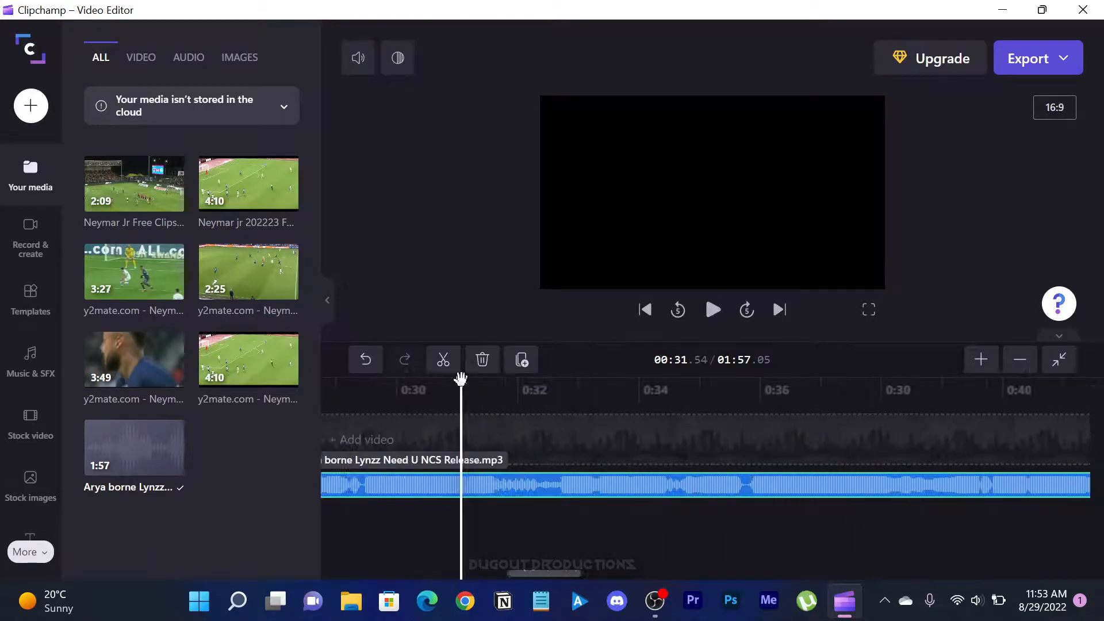
left_click(711, 310)
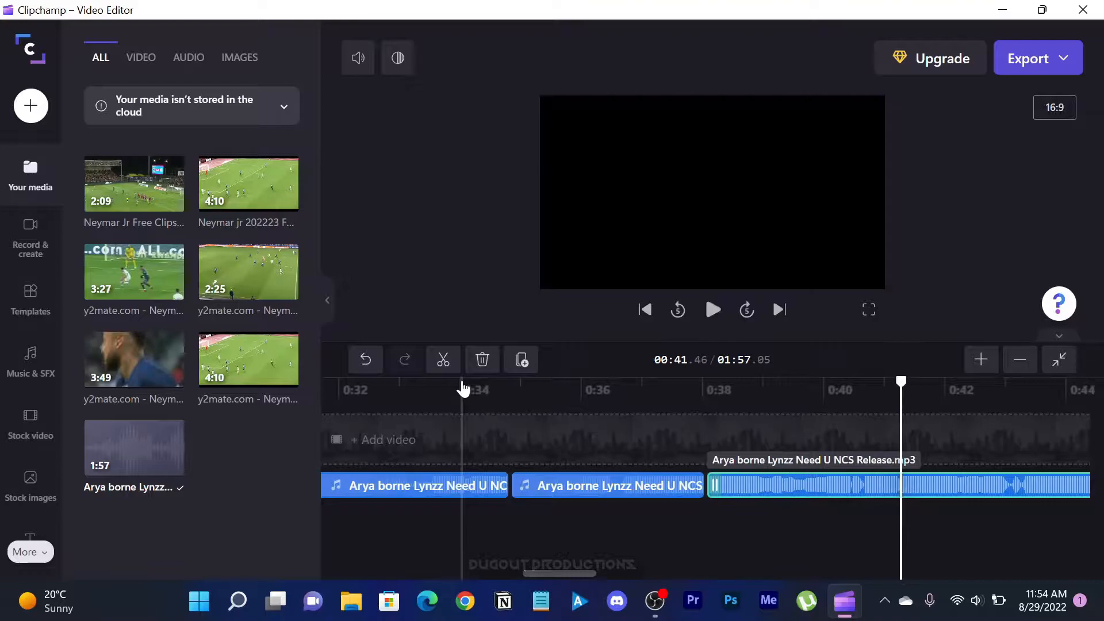
left_click(712, 309)
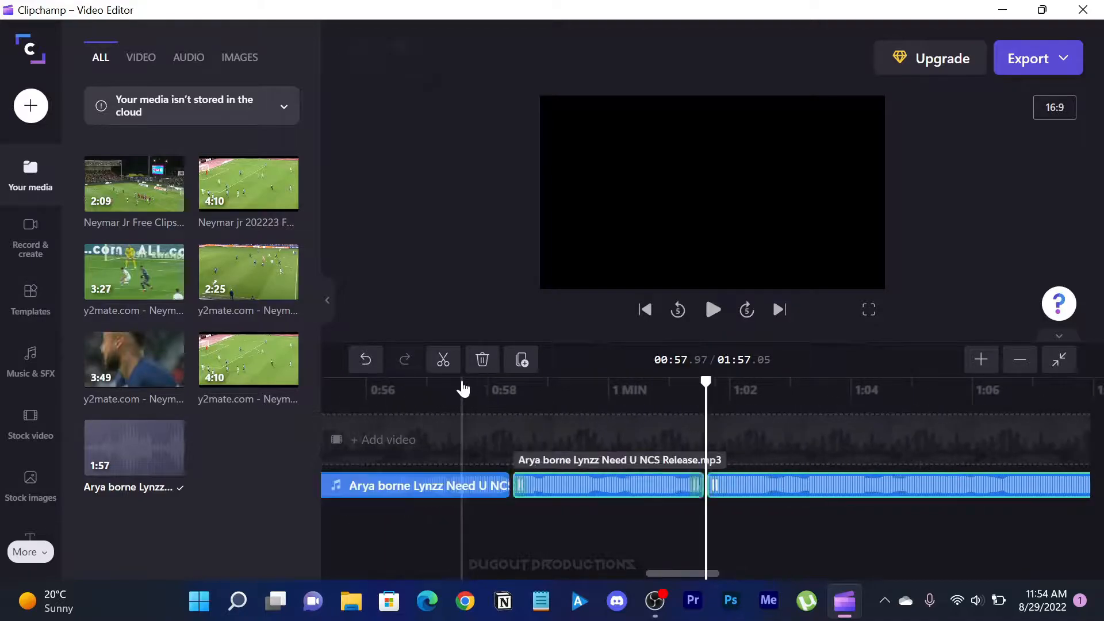
left_click(712, 309)
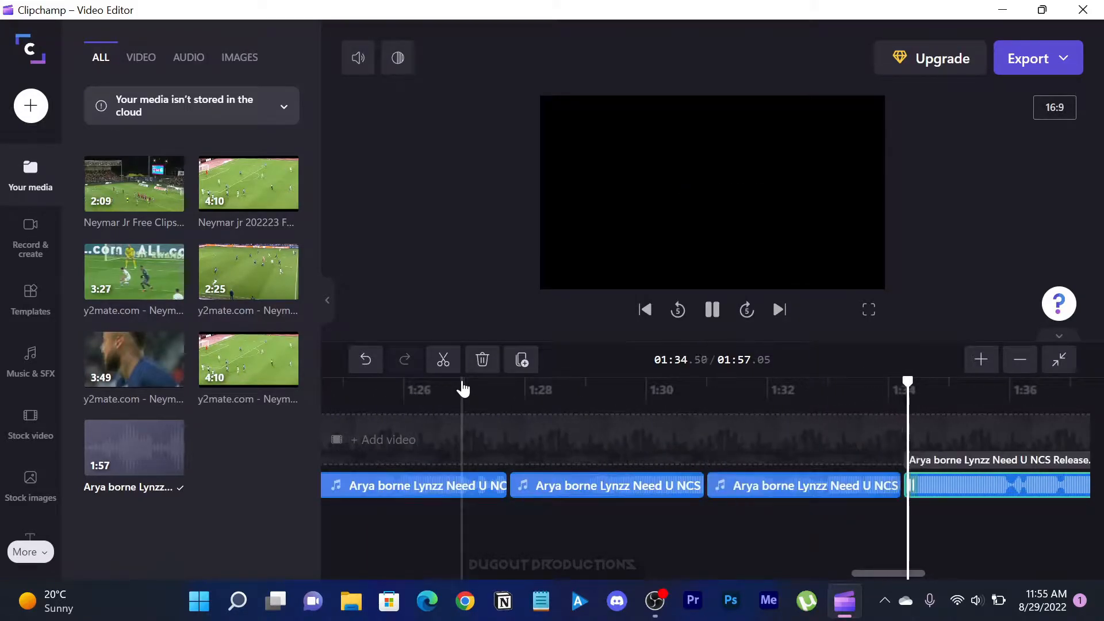
left_click(710, 309)
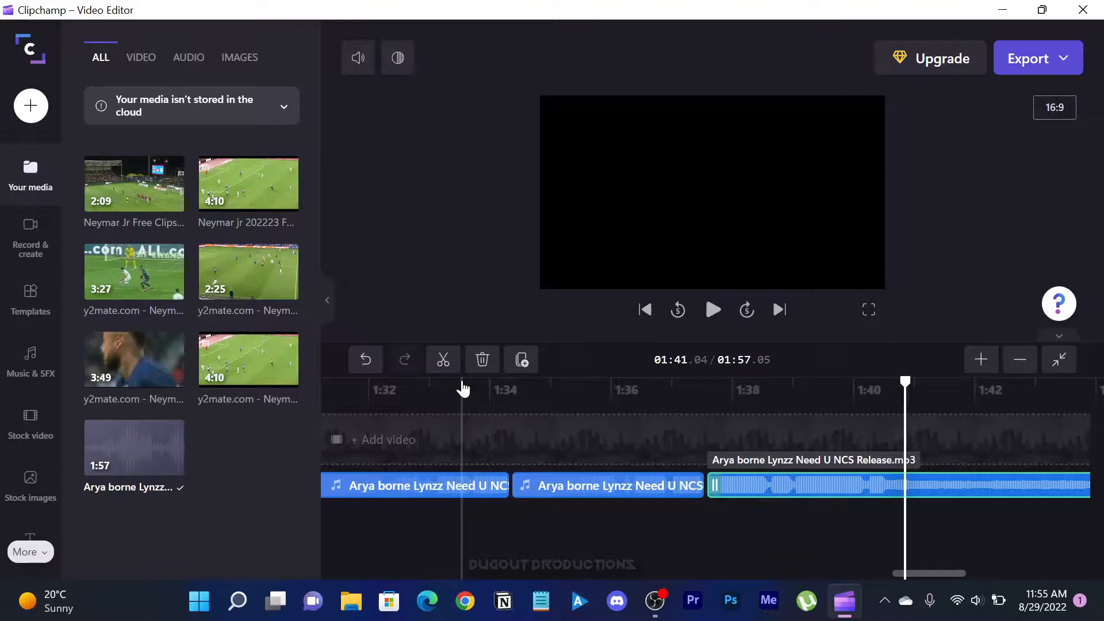
left_click(712, 310)
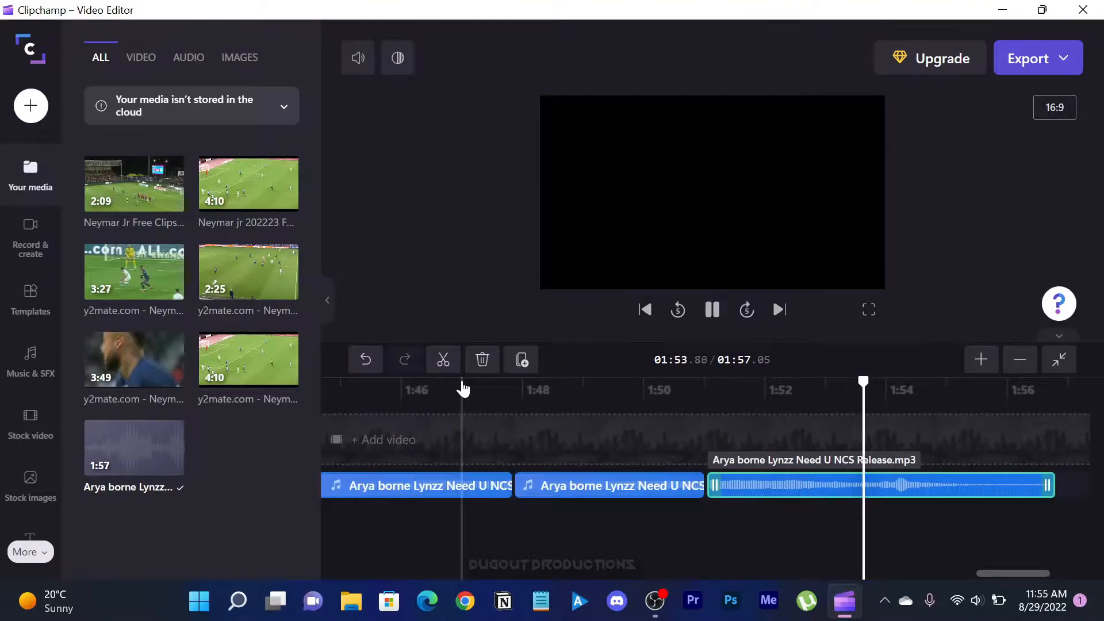
left_click(1059, 360)
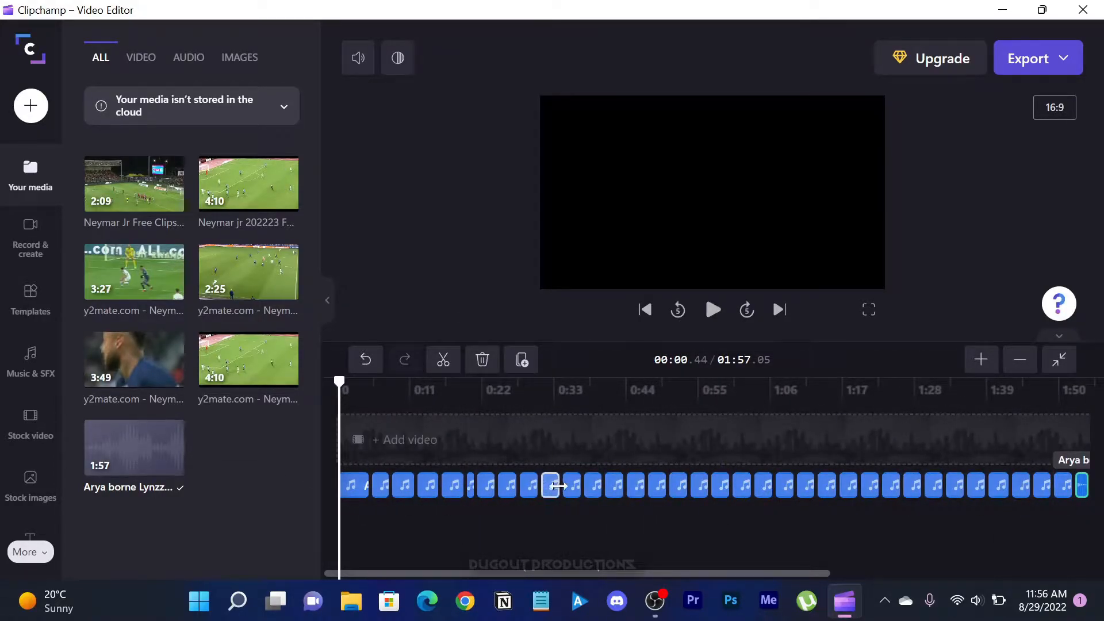
left_click(711, 310)
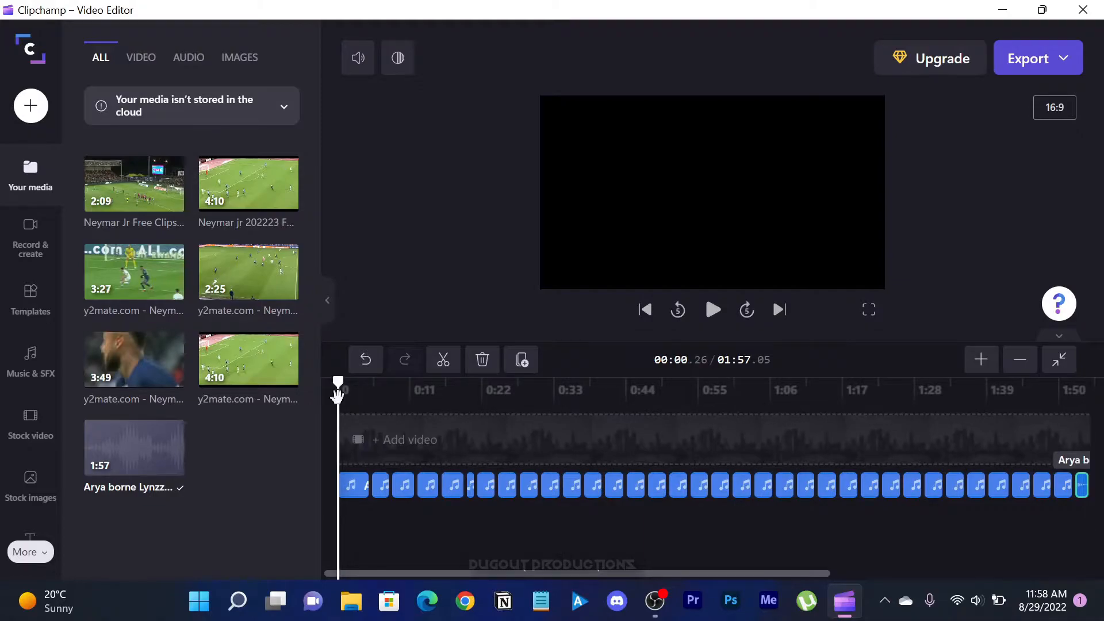
- Add the Neymar match footage to the video track above the music and mute its own sound
left_click(140, 58)
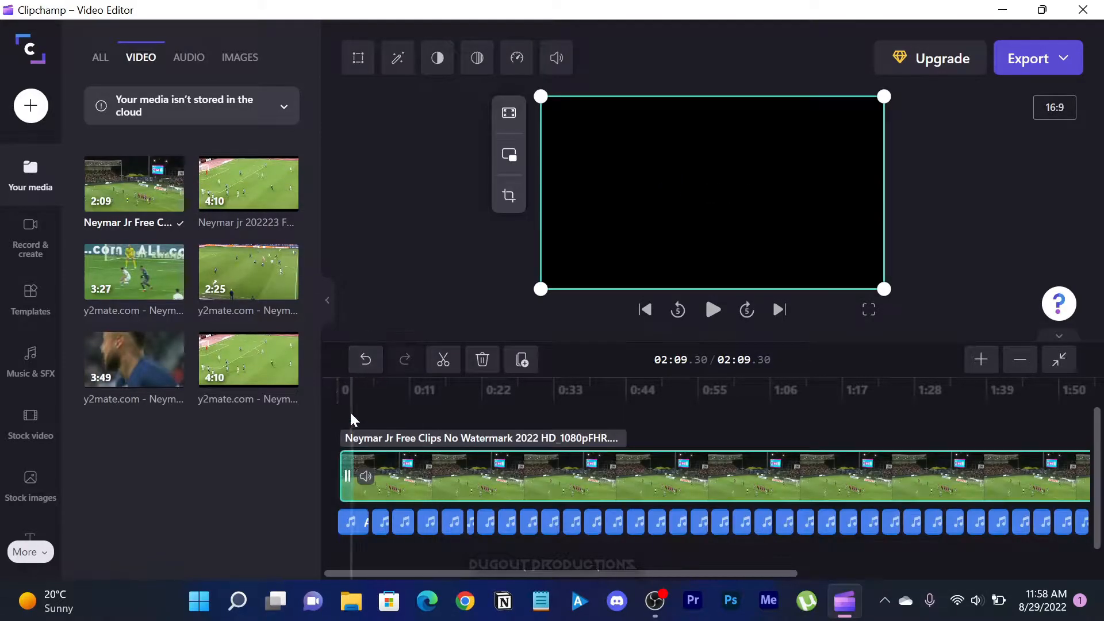
left_click(347, 475)
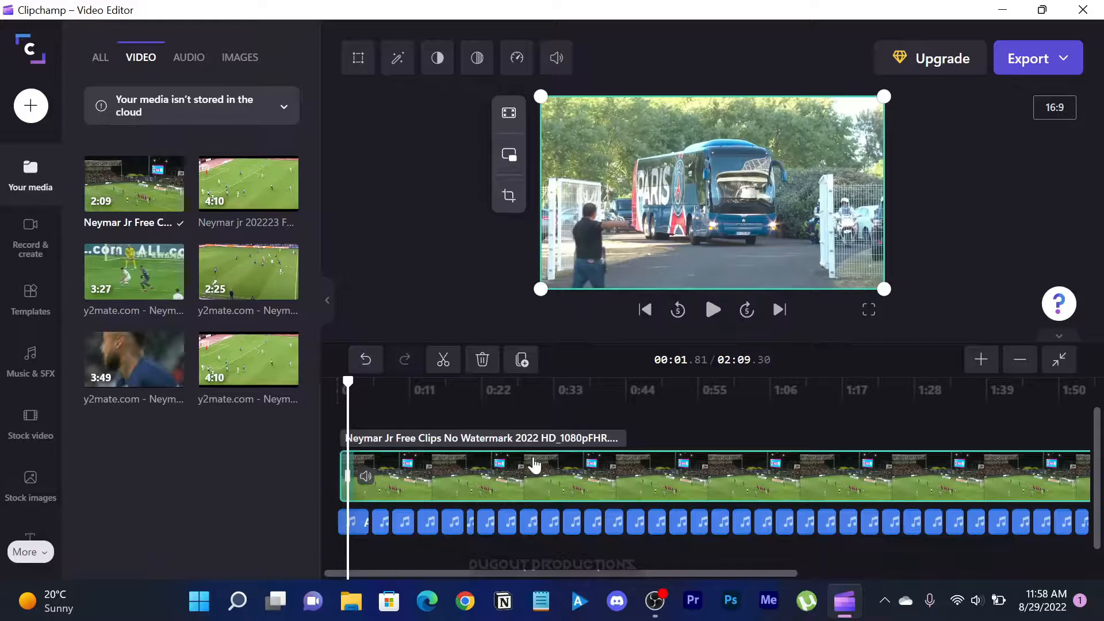
left_click(712, 309)
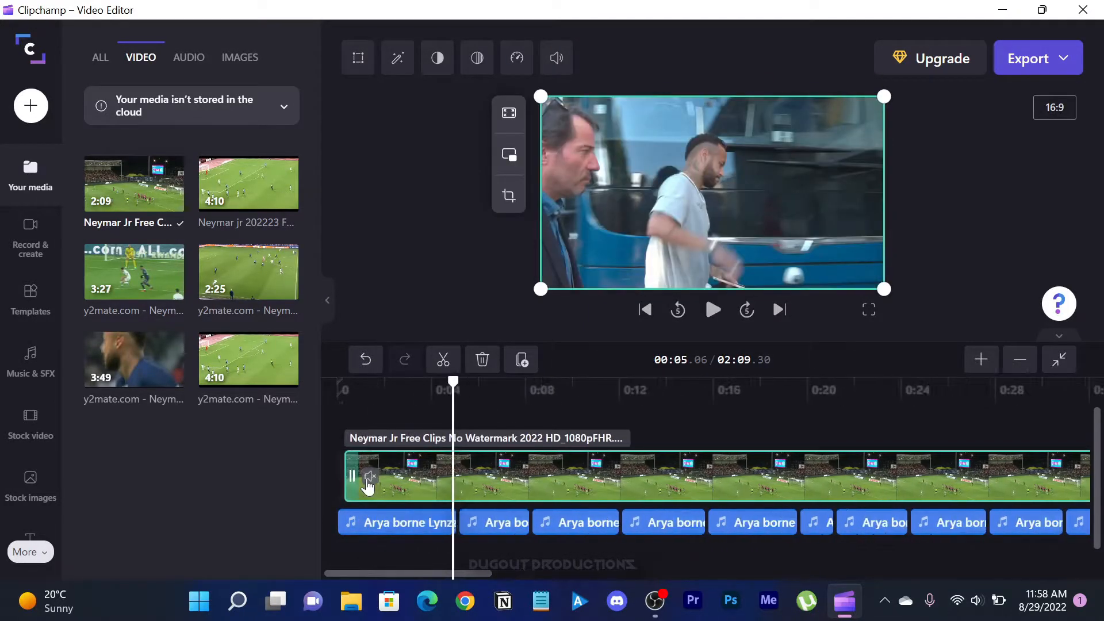
left_click(711, 309)
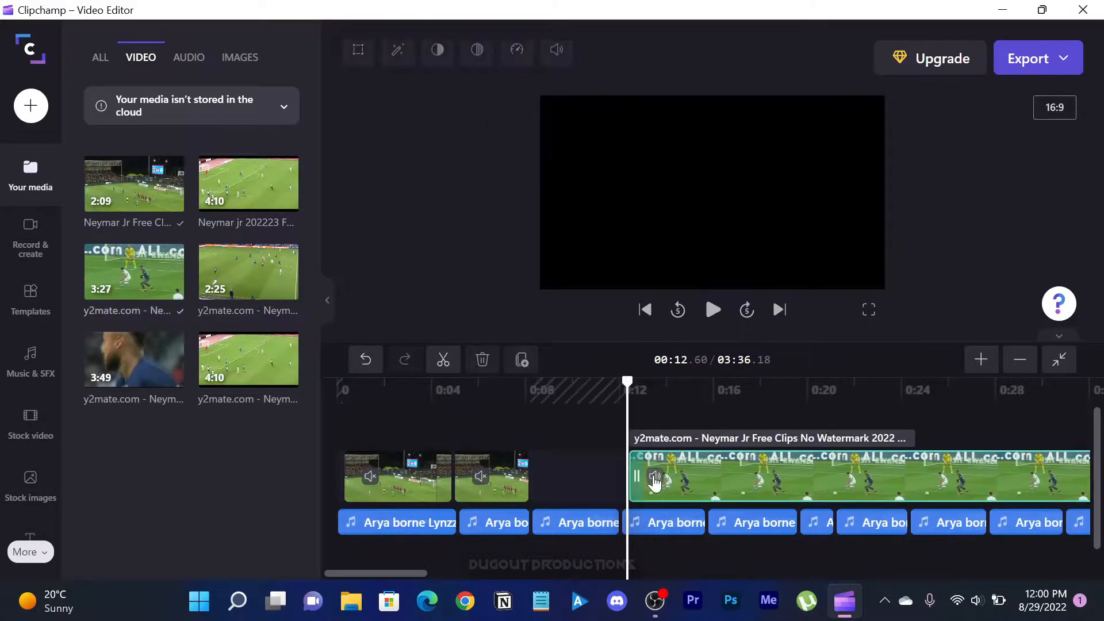
left_click(713, 310)
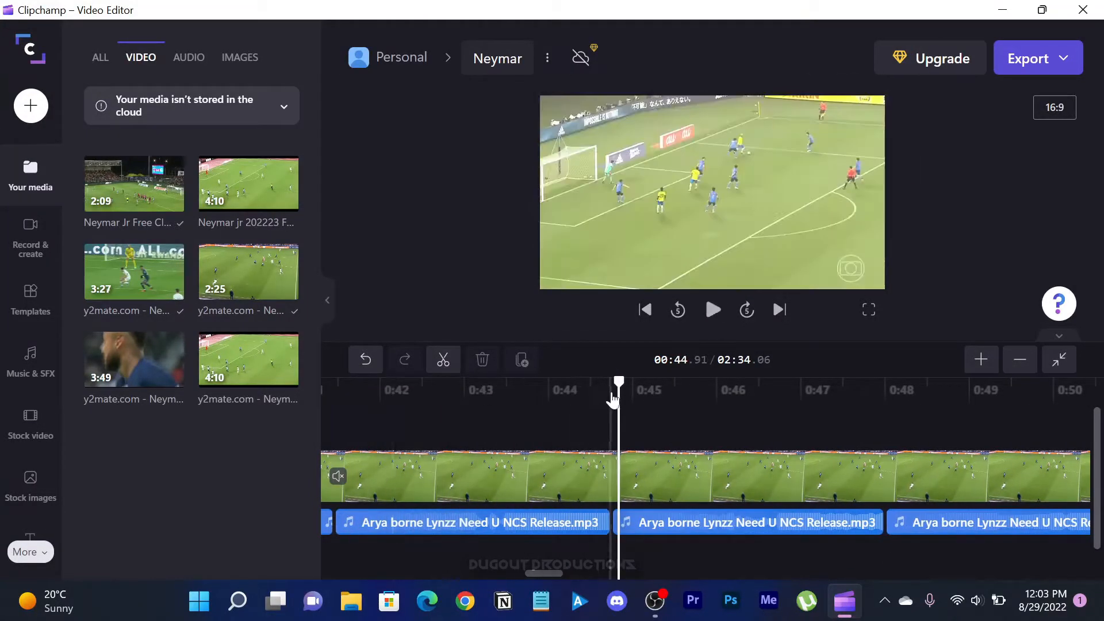
- Cut the match clips to the beats and remove leftover footage so the edit runs 1:57
left_click(711, 309)
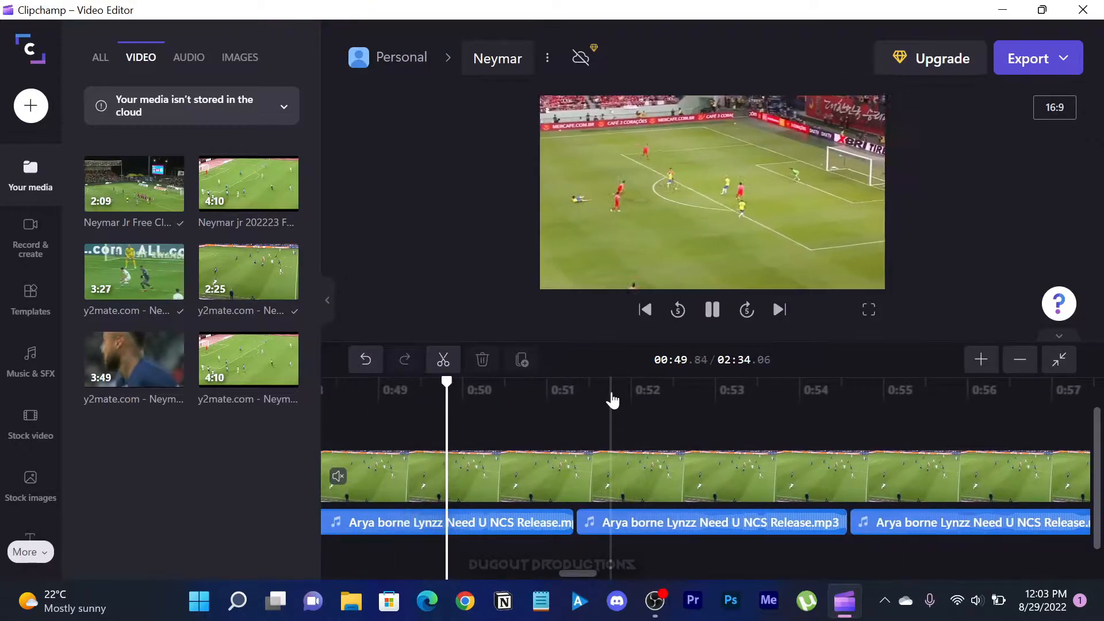
left_click(710, 309)
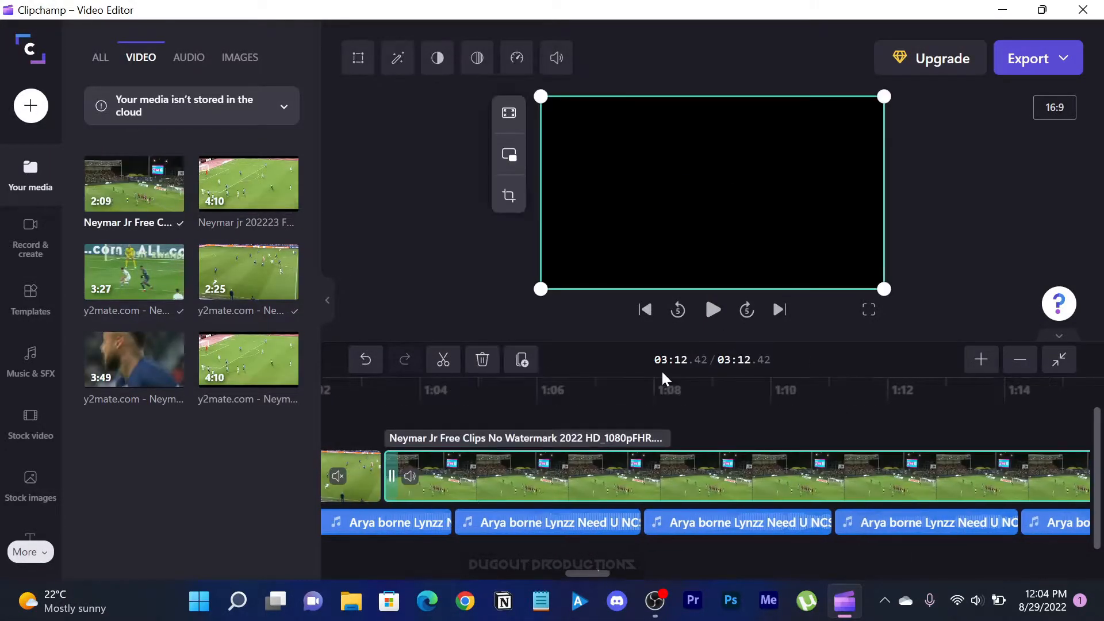
left_click(712, 309)
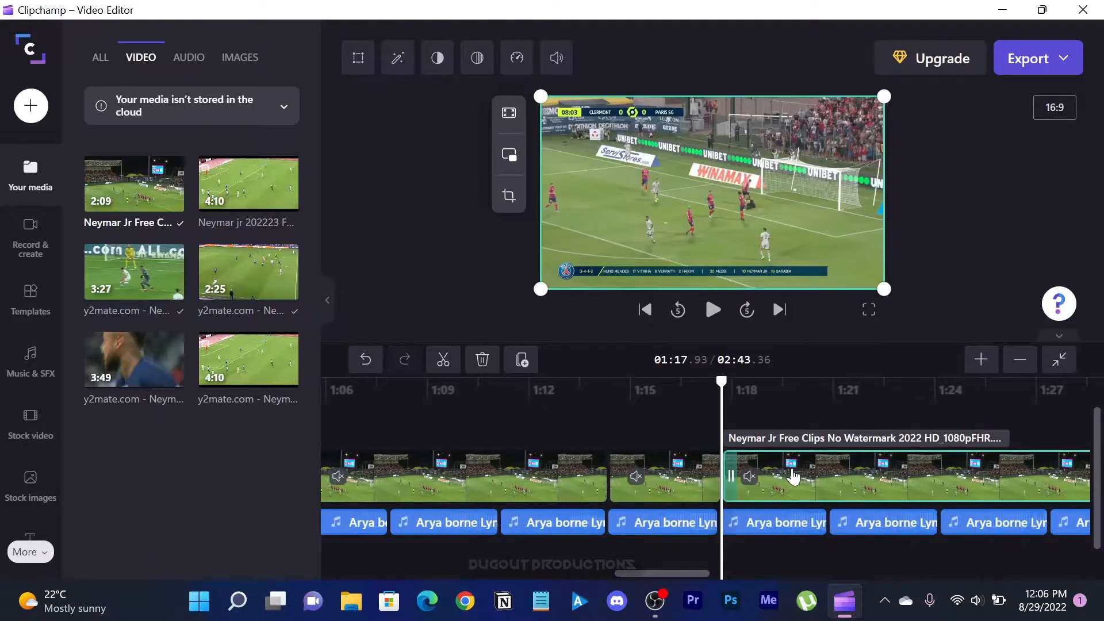
left_click(739, 475)
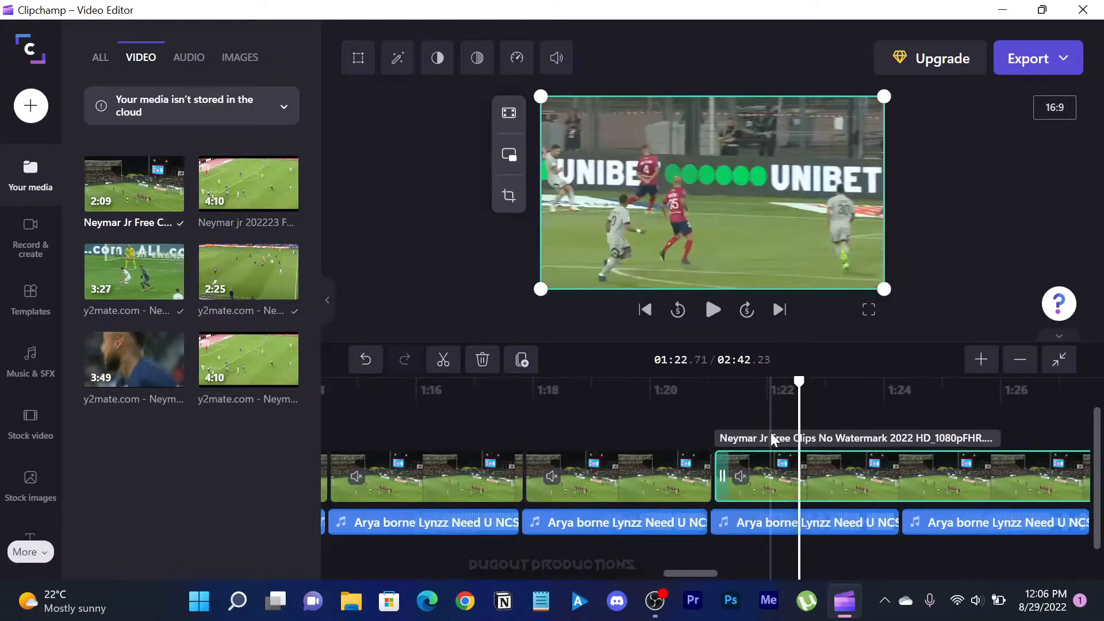
left_click(712, 309)
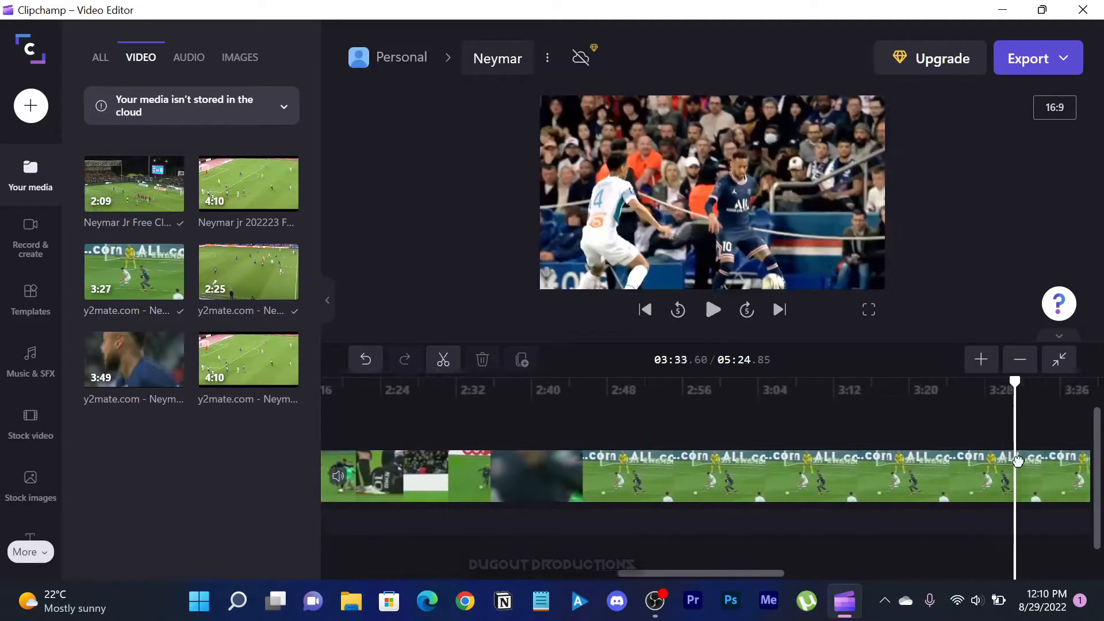
left_click(710, 309)
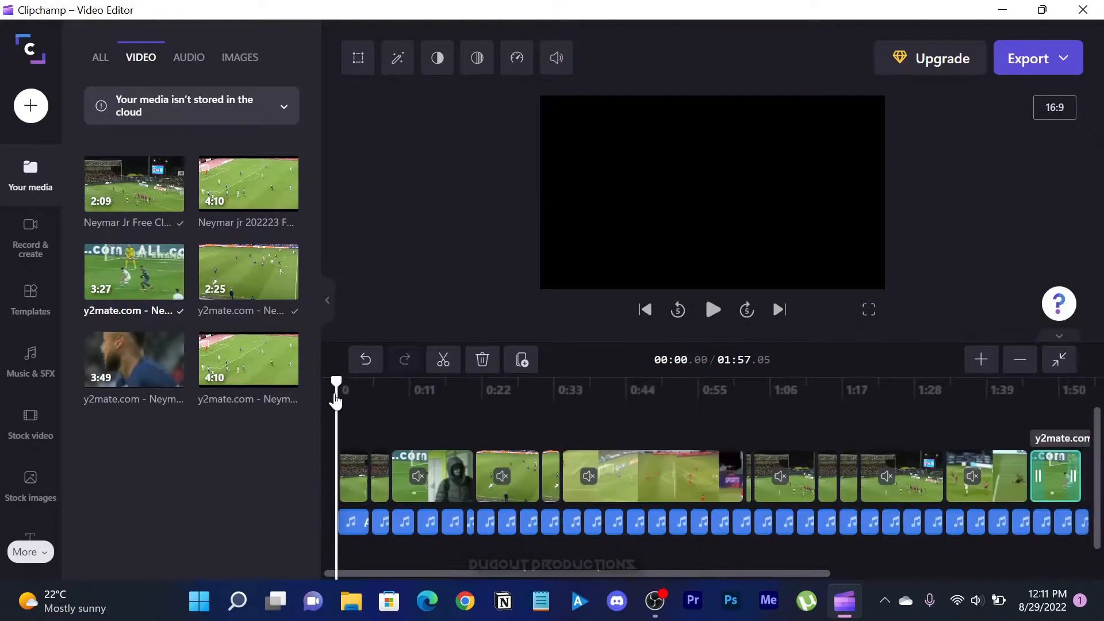
left_click(711, 309)
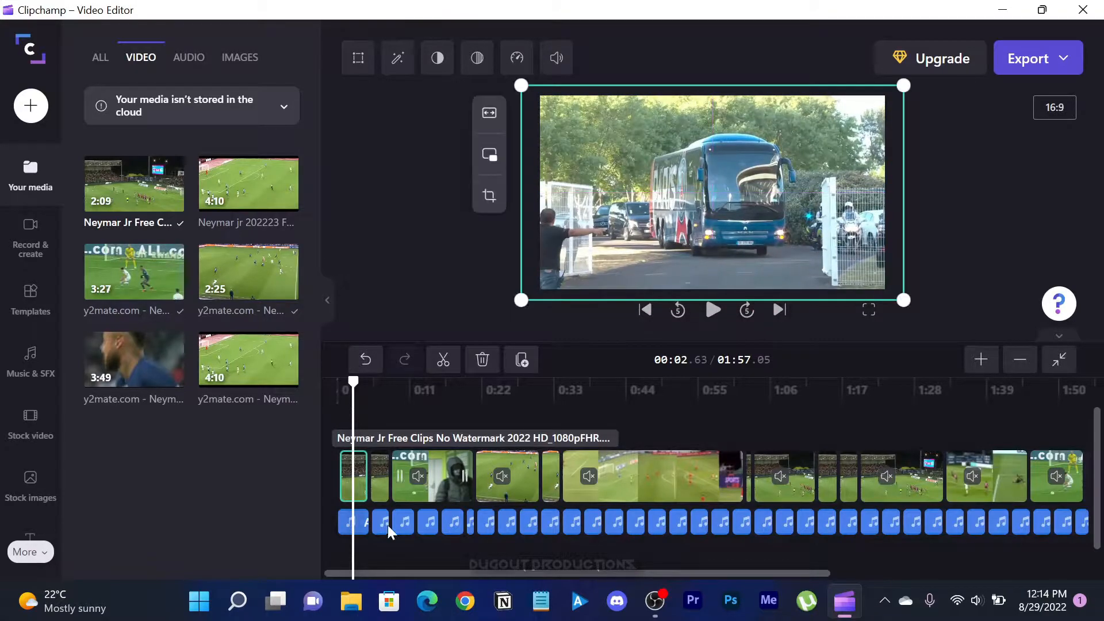
left_click(711, 309)
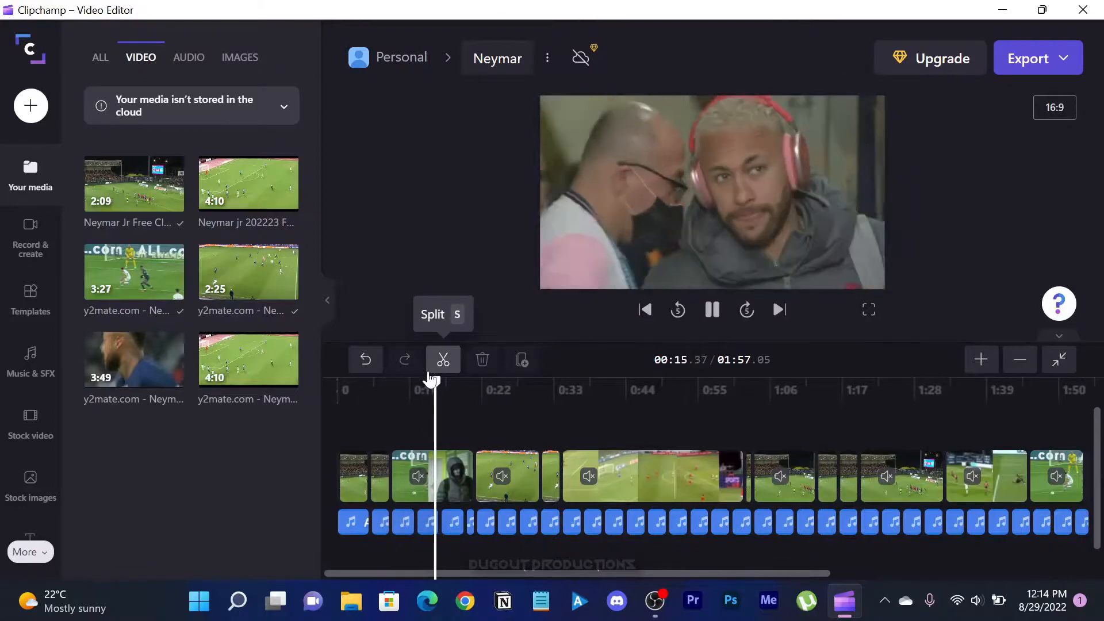
left_click(352, 474)
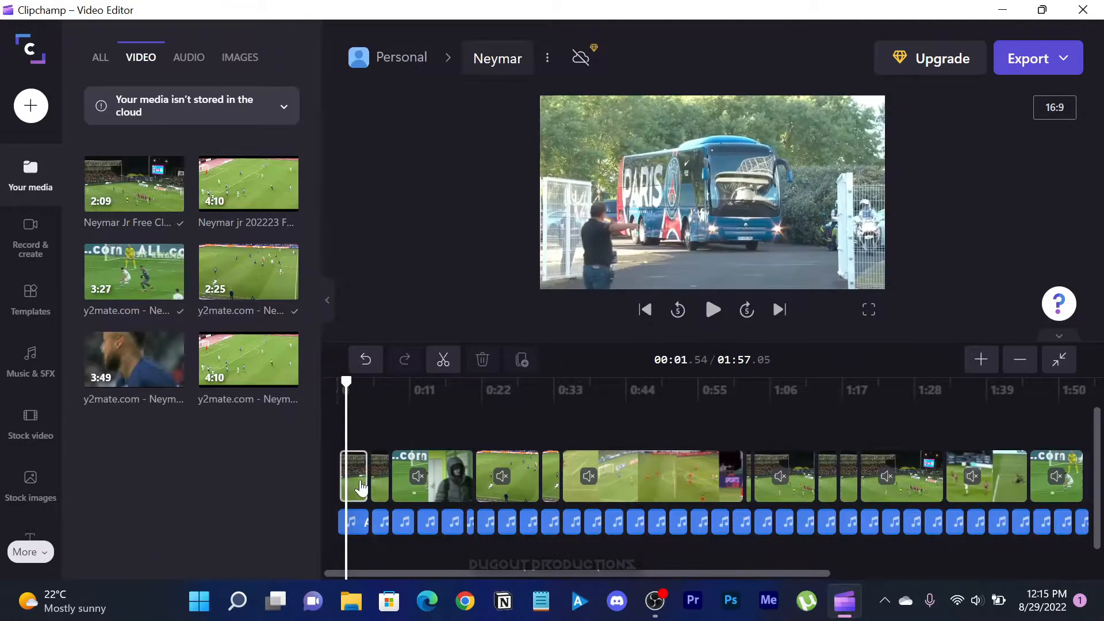
- Raise the opening bus clip's saturation and contrast in Adjust colors
left_click(437, 57)
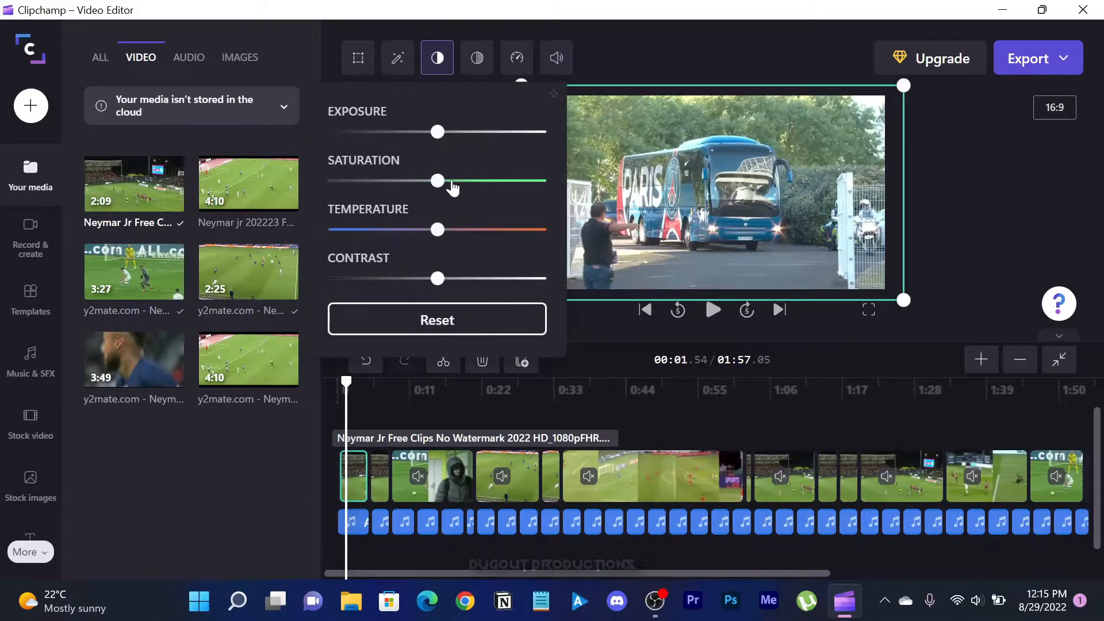
left_click_drag(437, 181, 468, 181)
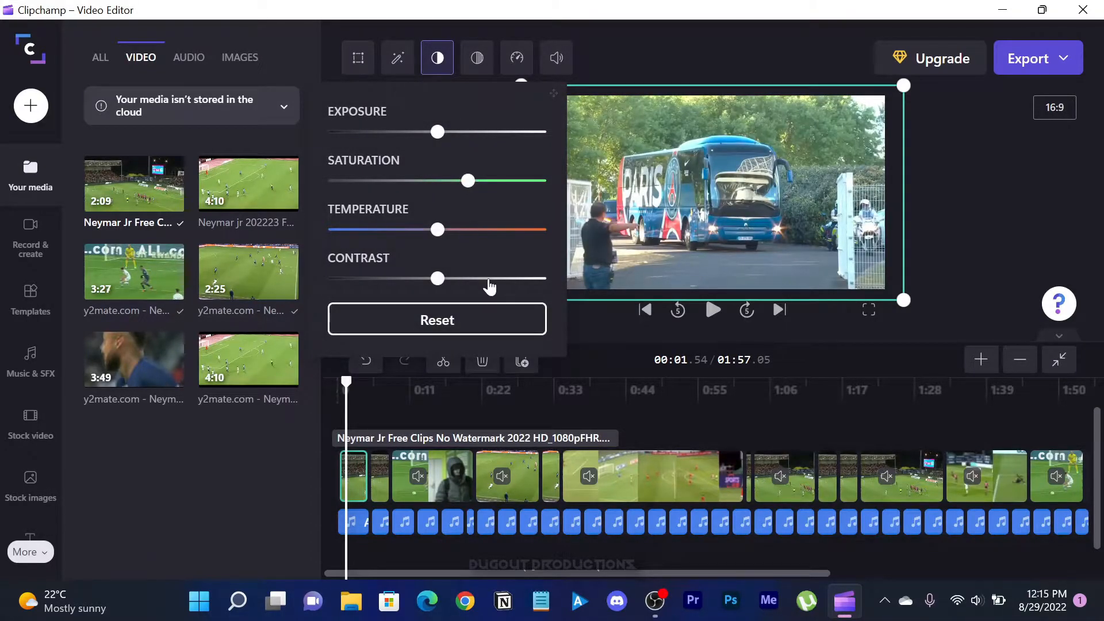
left_click_drag(437, 278, 487, 278)
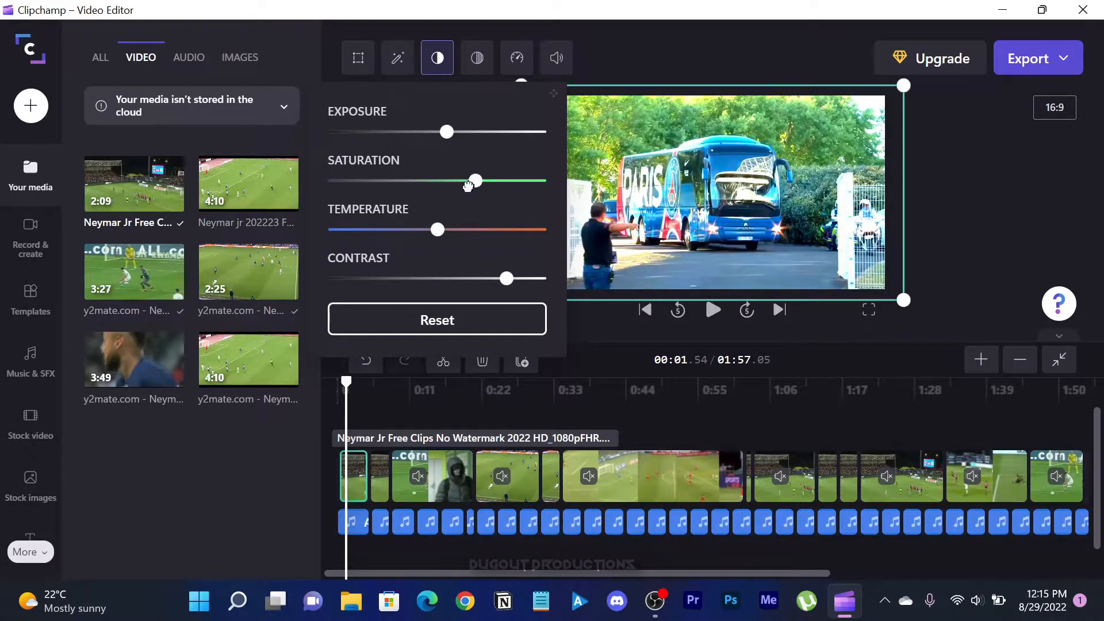
left_click_drag(473, 181, 470, 180)
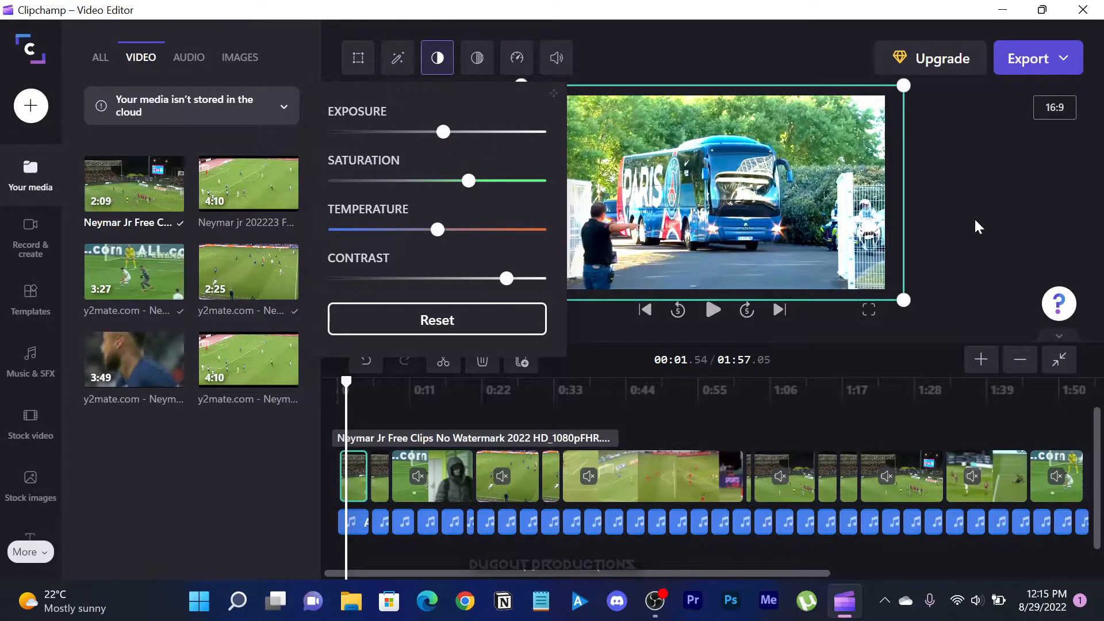
left_click(711, 309)
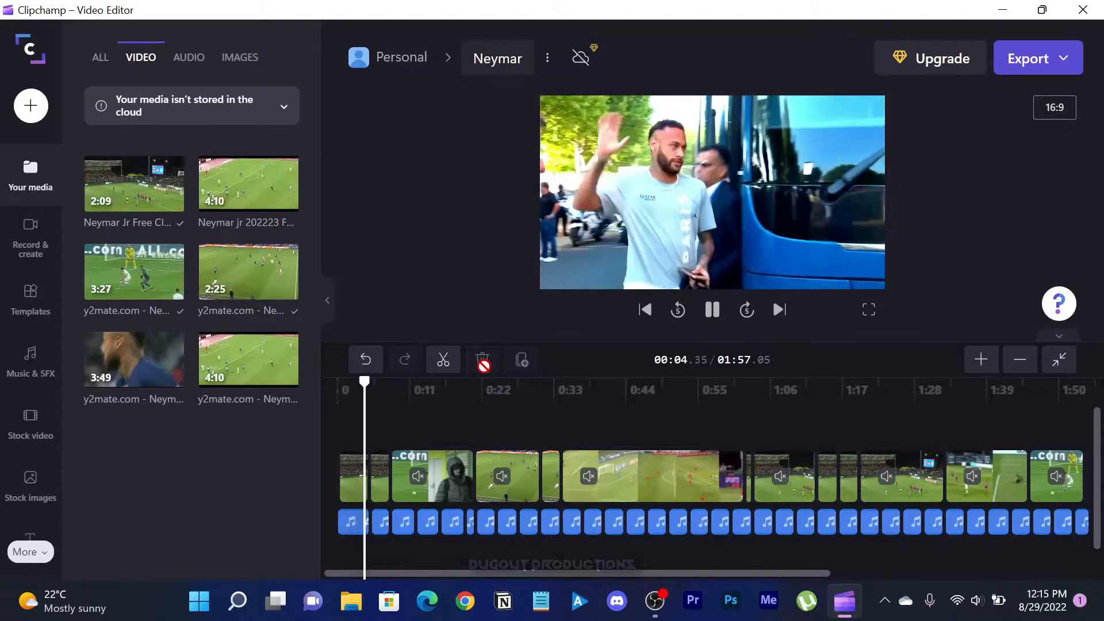
- Review the edit from the free-kick clip onward, selecting the long match clip for colour work
left_click(437, 58)
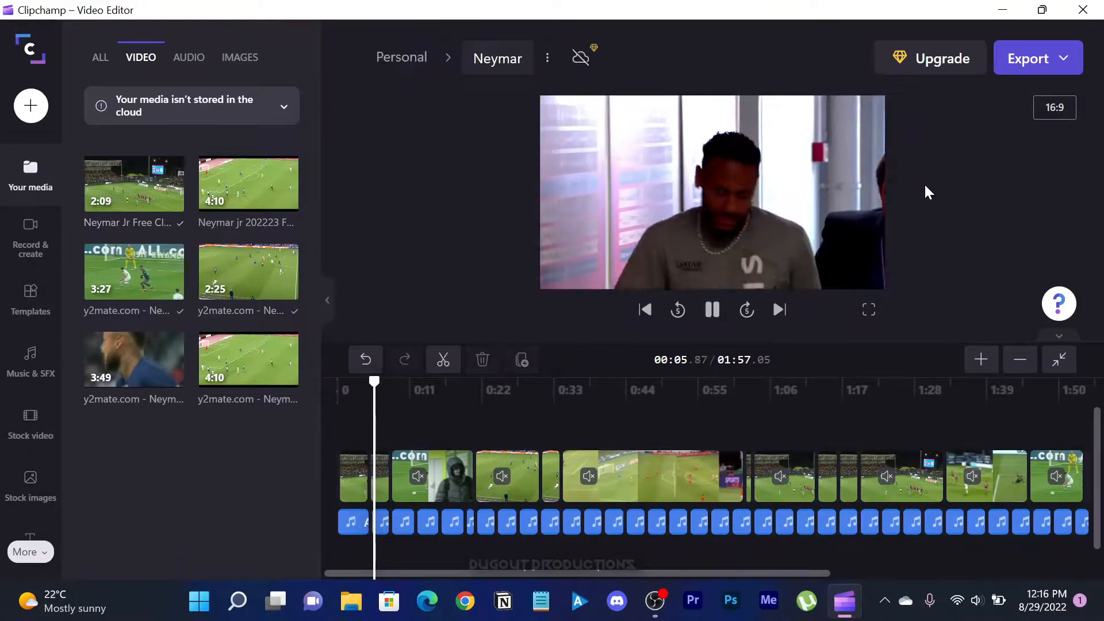
left_click(437, 57)
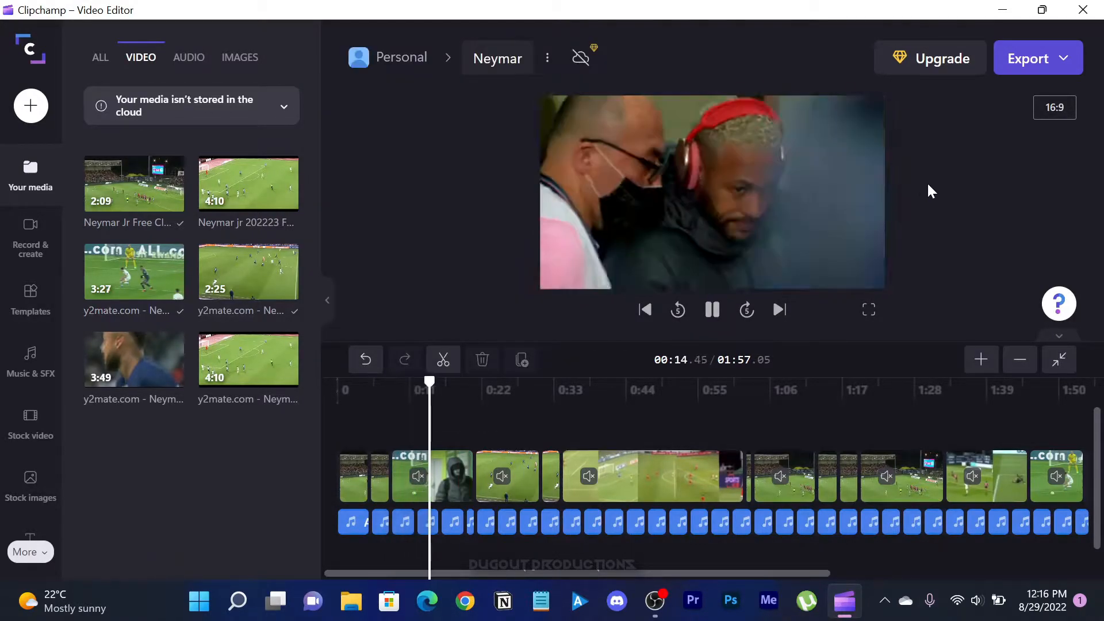
left_click(507, 475)
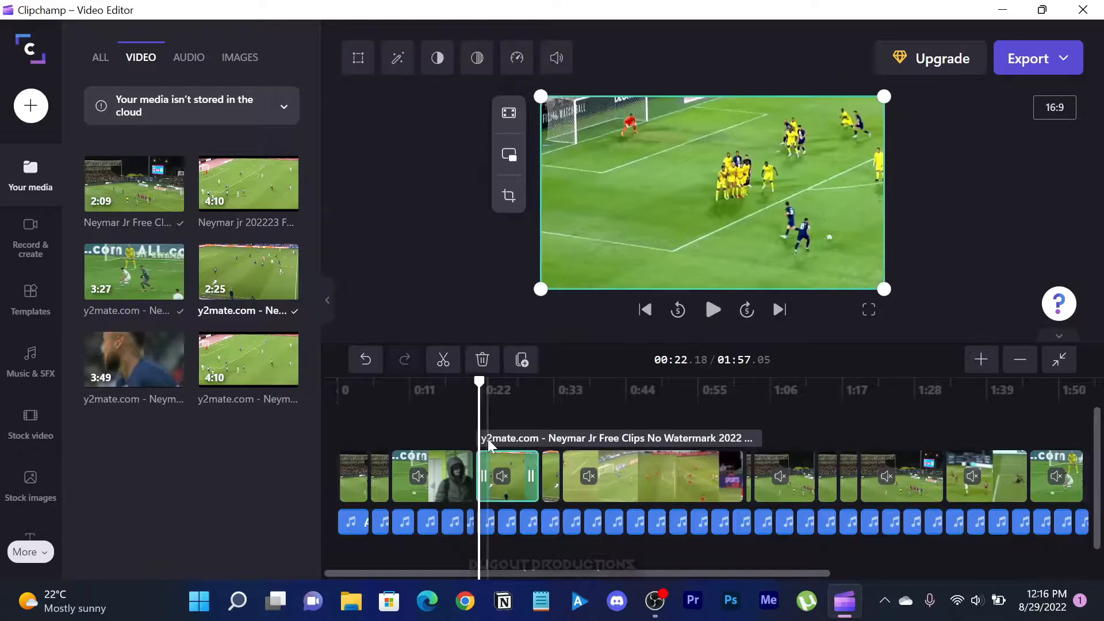
left_click(437, 57)
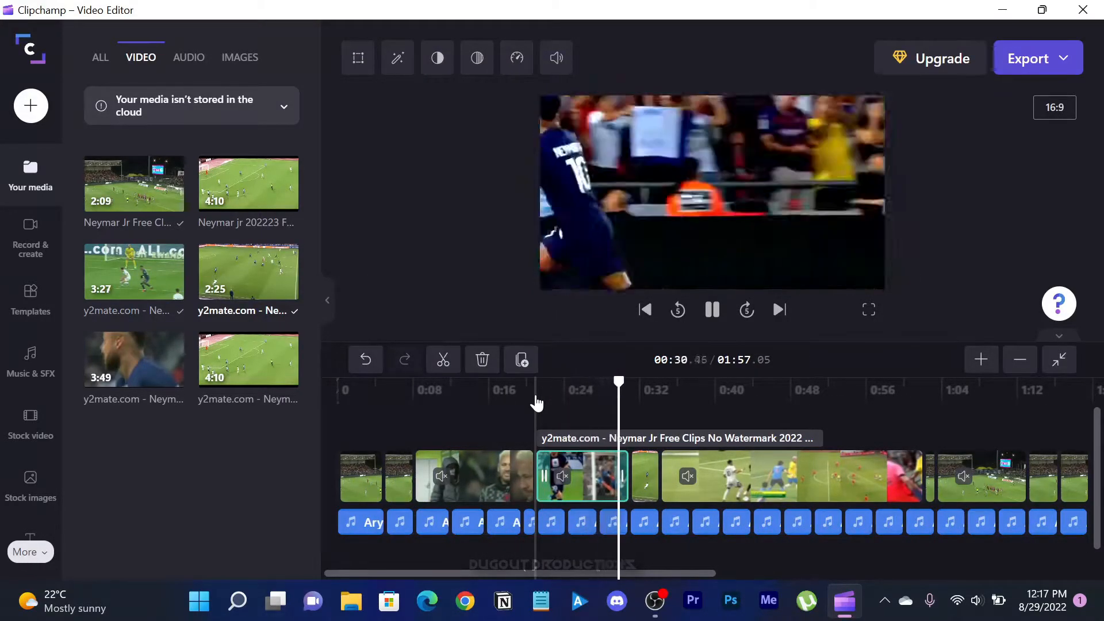
left_click(437, 58)
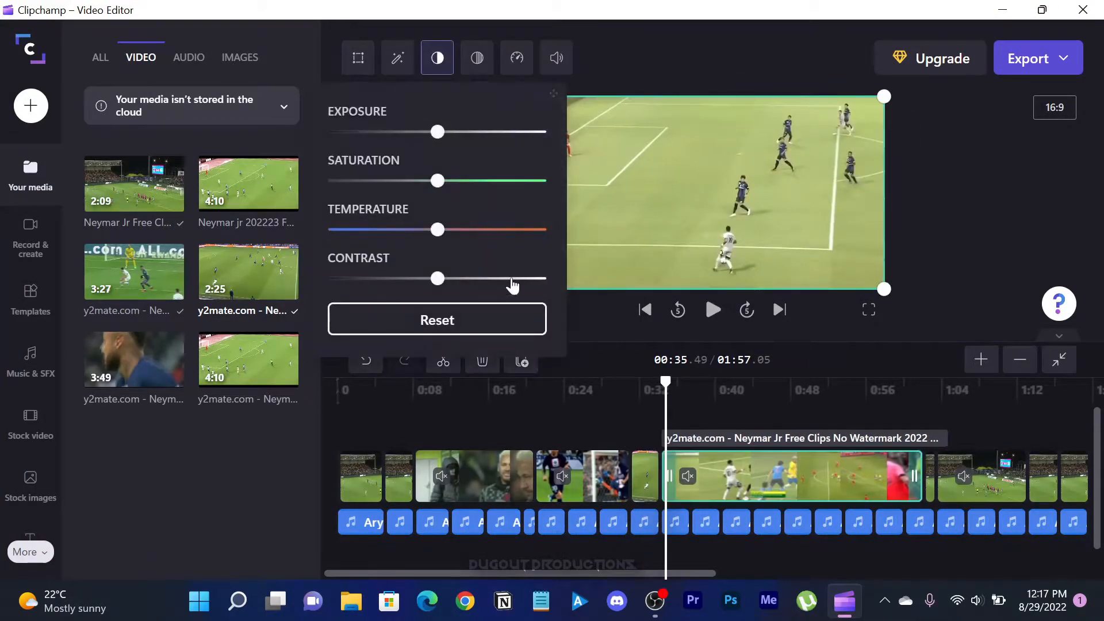
left_click(712, 309)
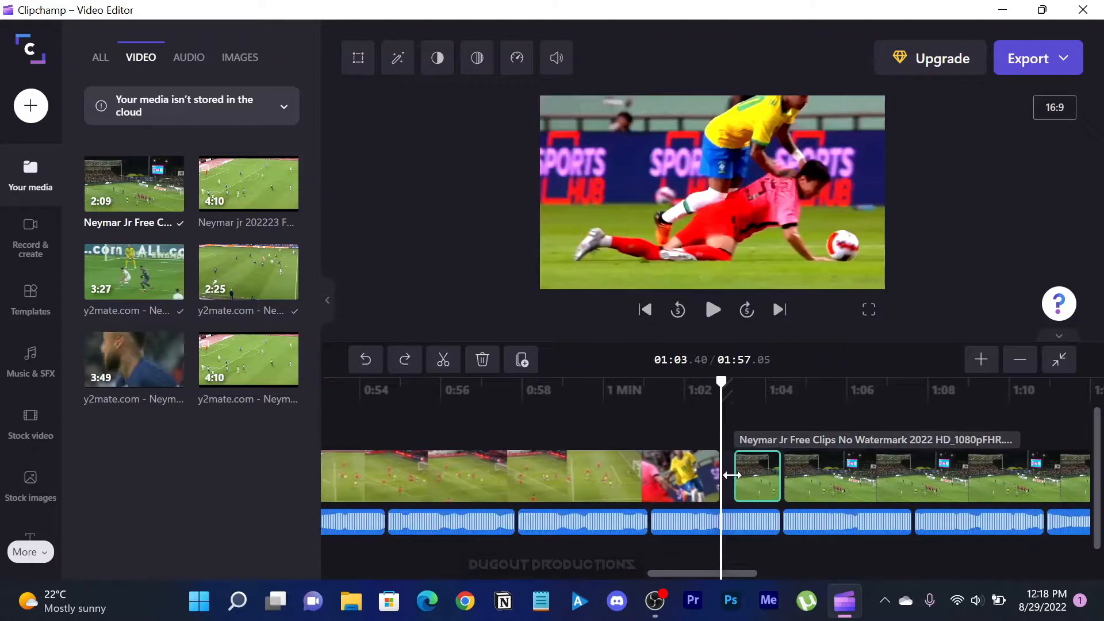
- Remove an unwanted footage piece and select the following clips near the timeline end
left_click(437, 58)
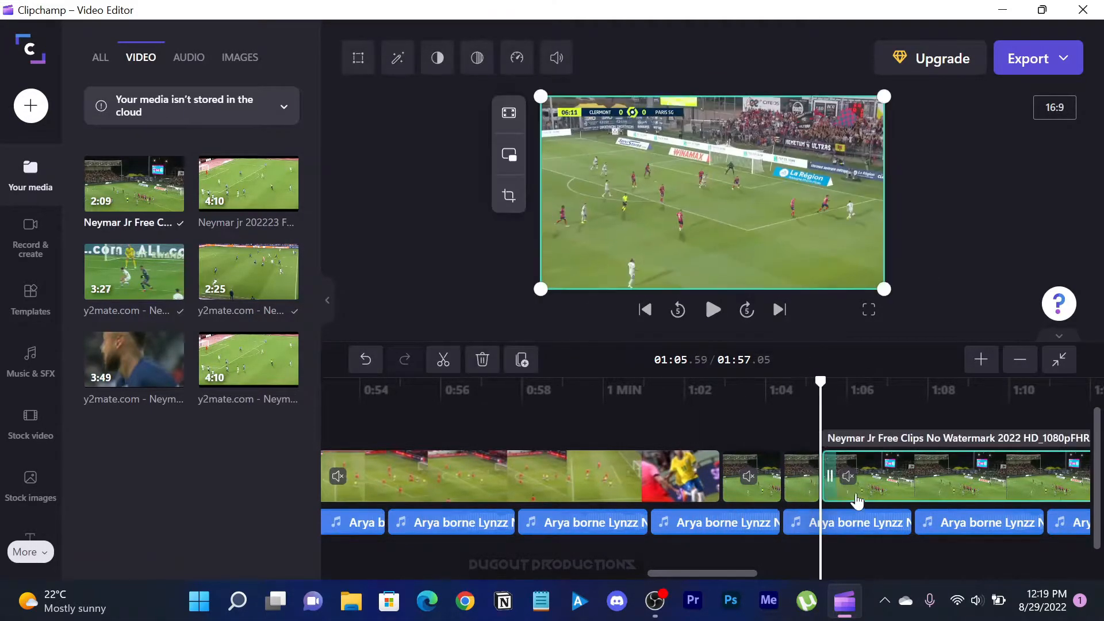
left_click(437, 58)
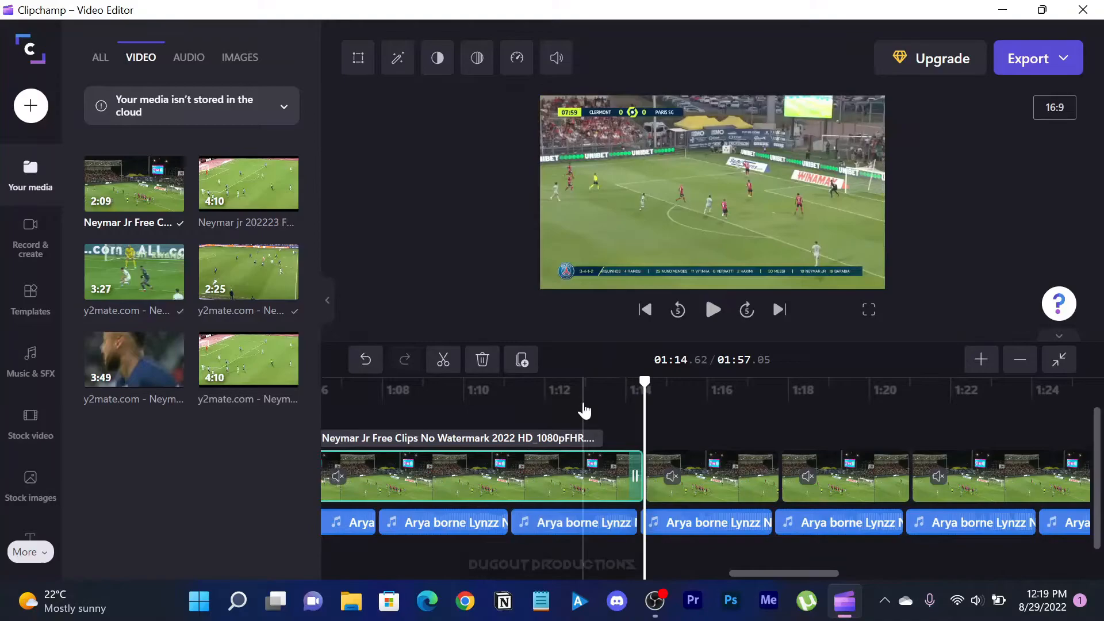
left_click(711, 309)
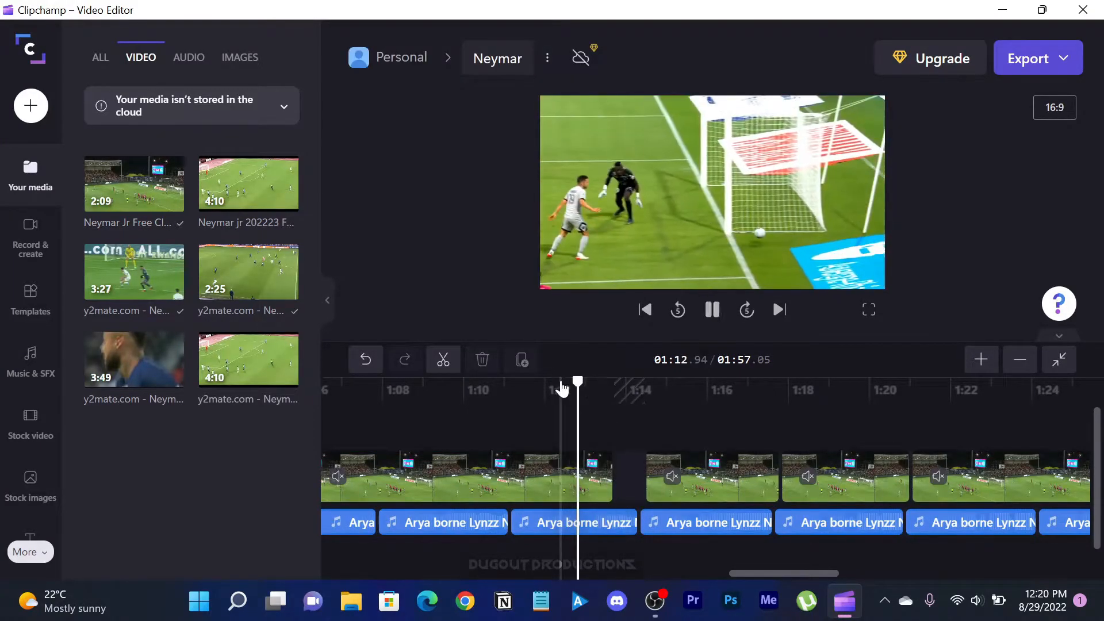
left_click(711, 475)
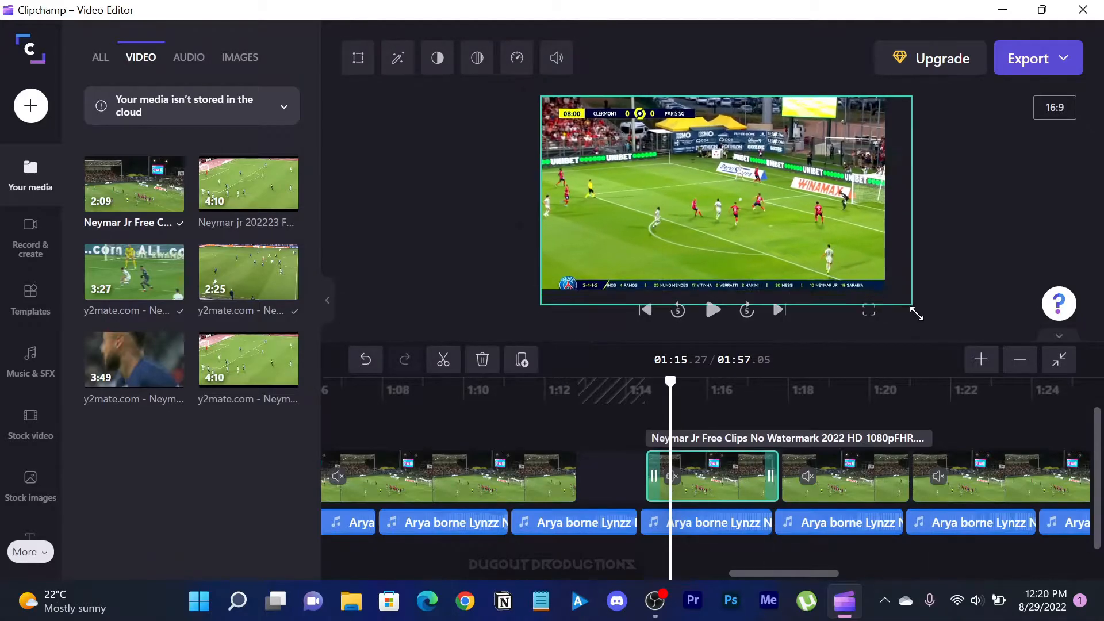
left_click(842, 476)
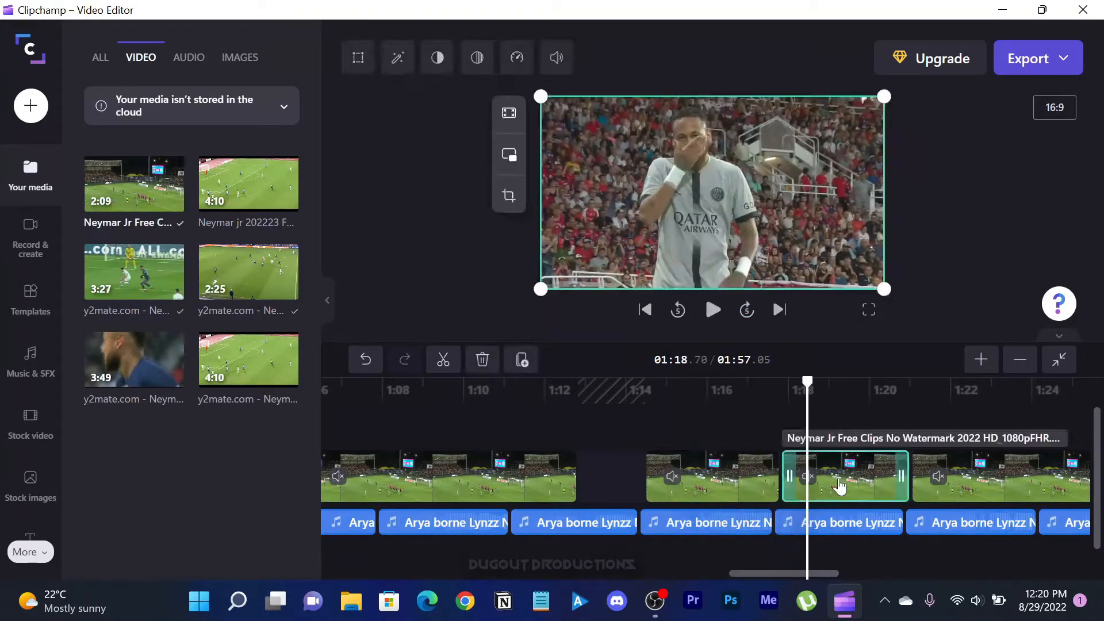
- Boost saturation and contrast on the celebration and remaining match clips
left_click(712, 310)
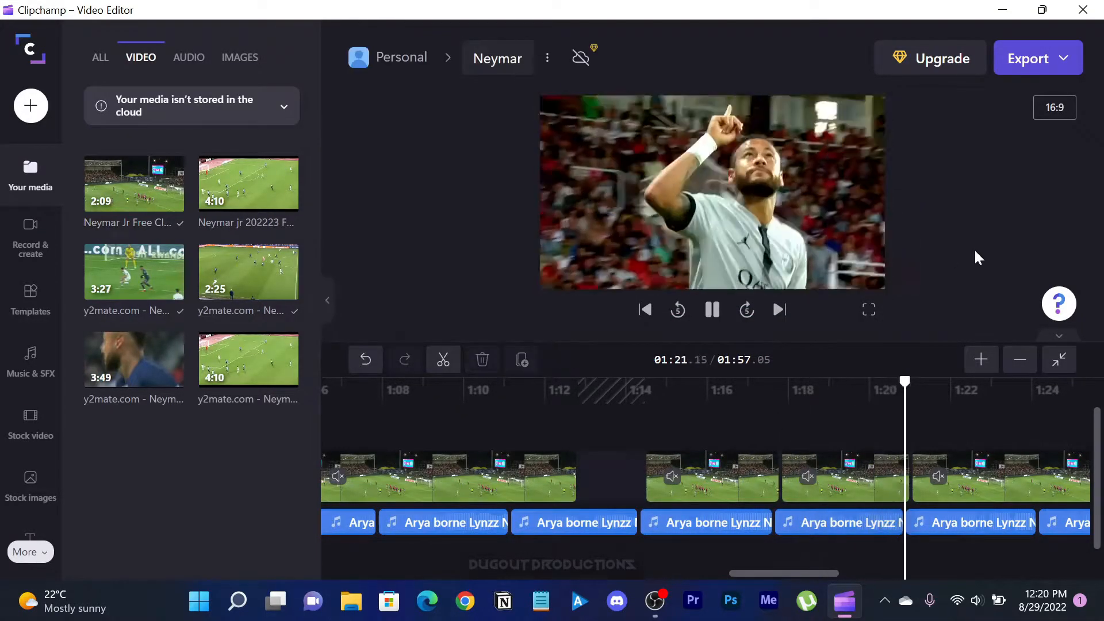
left_click(437, 57)
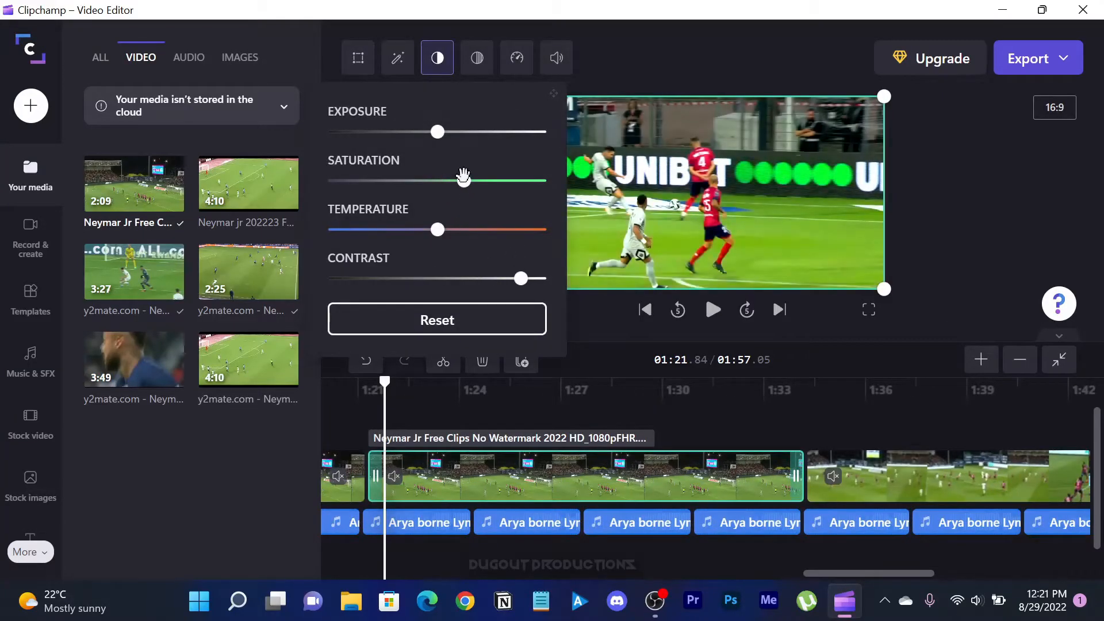
left_click(711, 309)
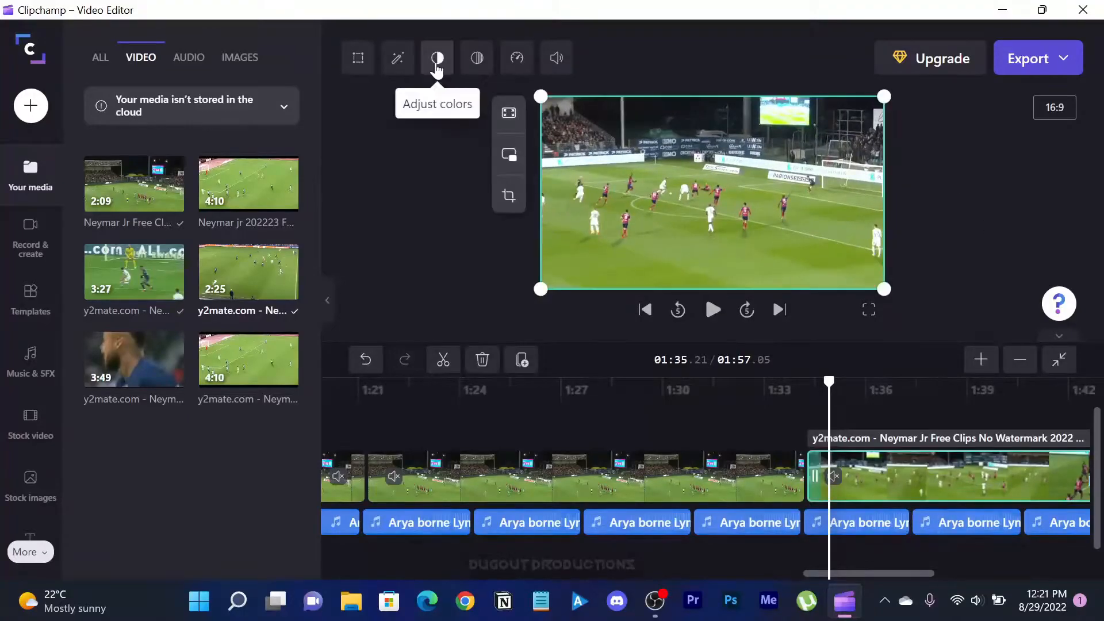
left_click(711, 309)
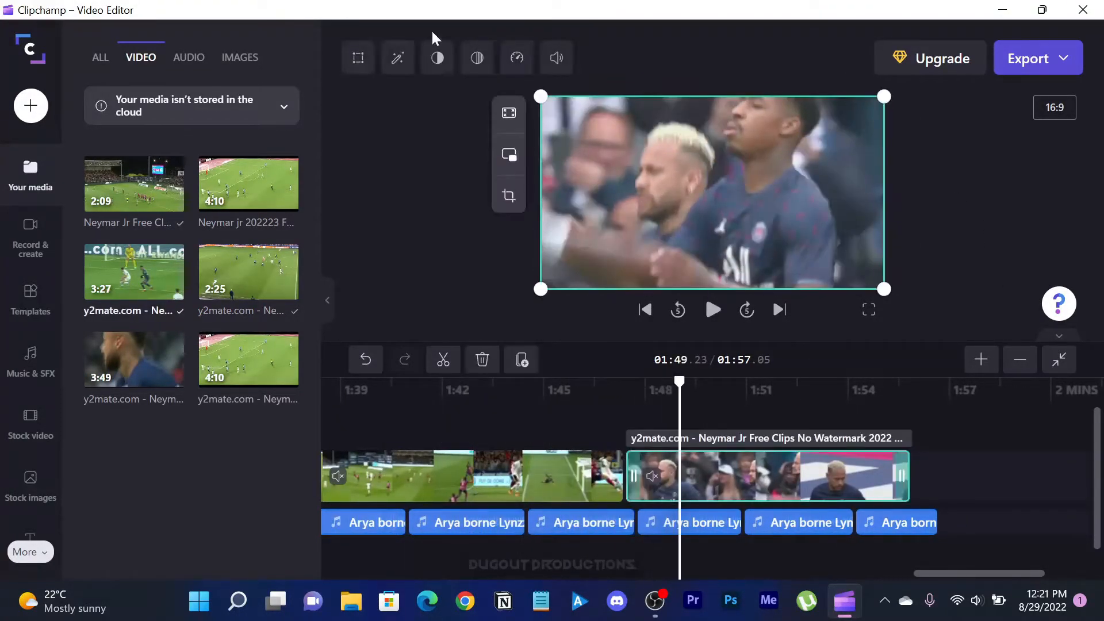
left_click(711, 309)
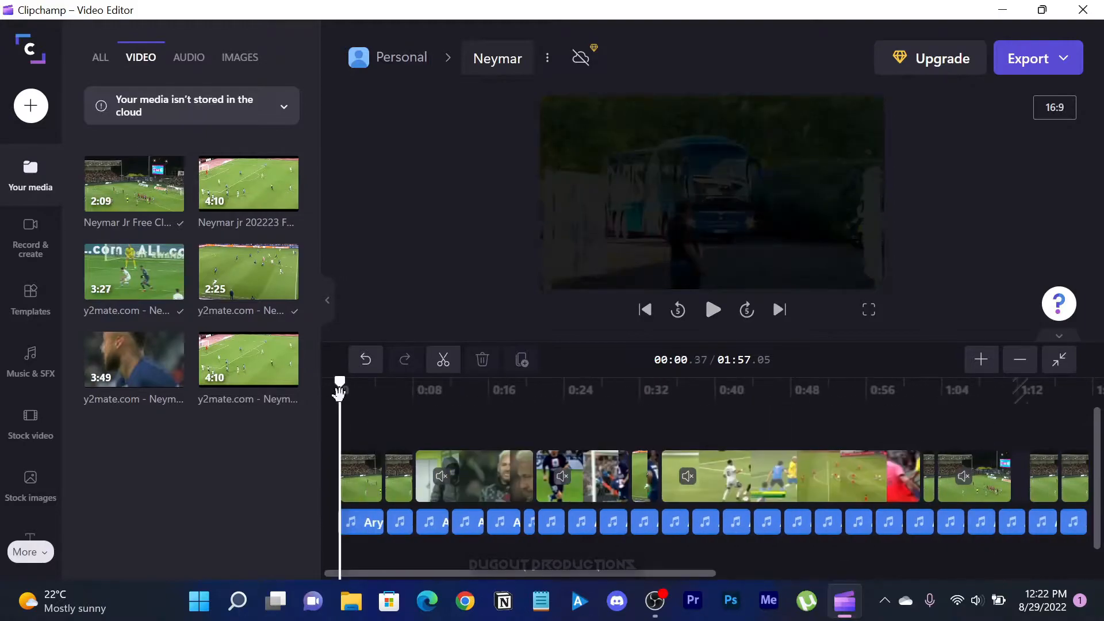
- Run the Dugout Productions logo as a small top-right overlay across the full 1:57 edit
left_click(711, 309)
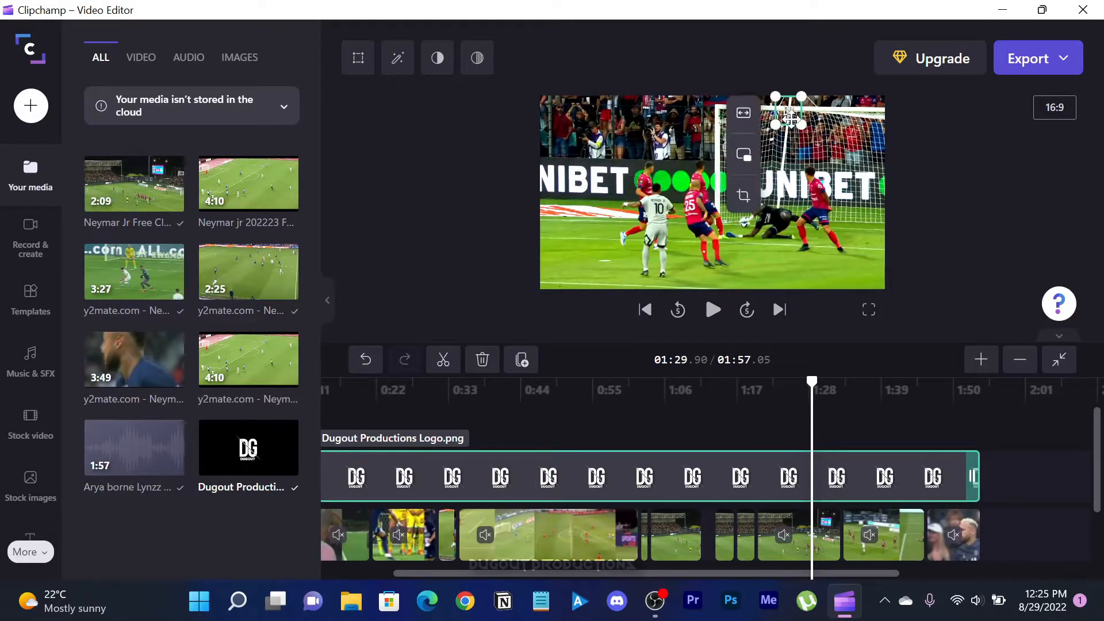
left_click(712, 309)
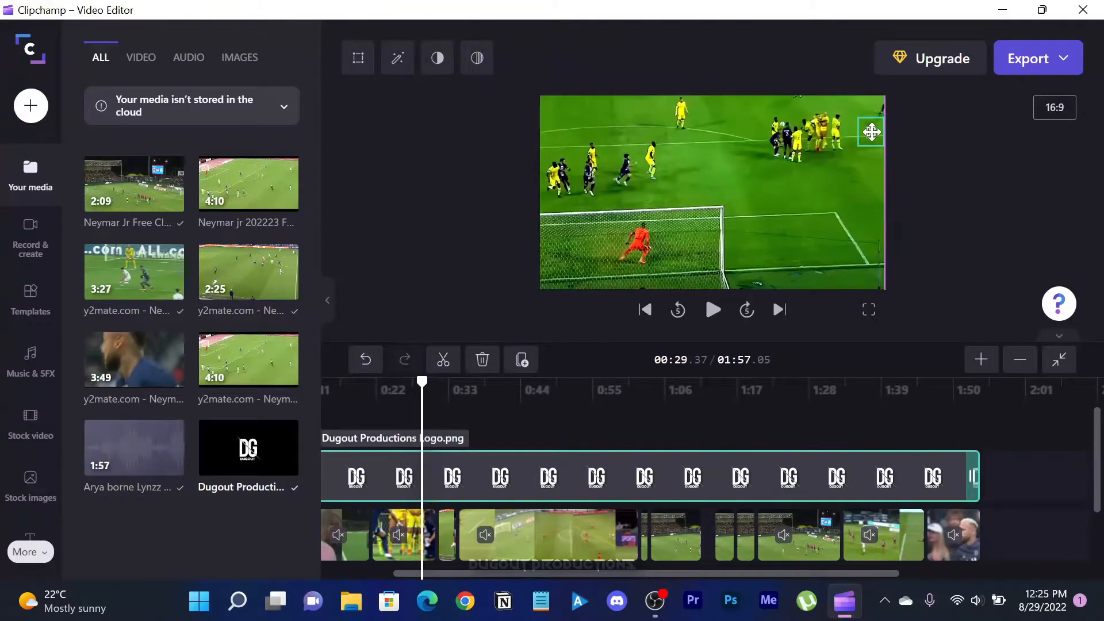
left_click(712, 309)
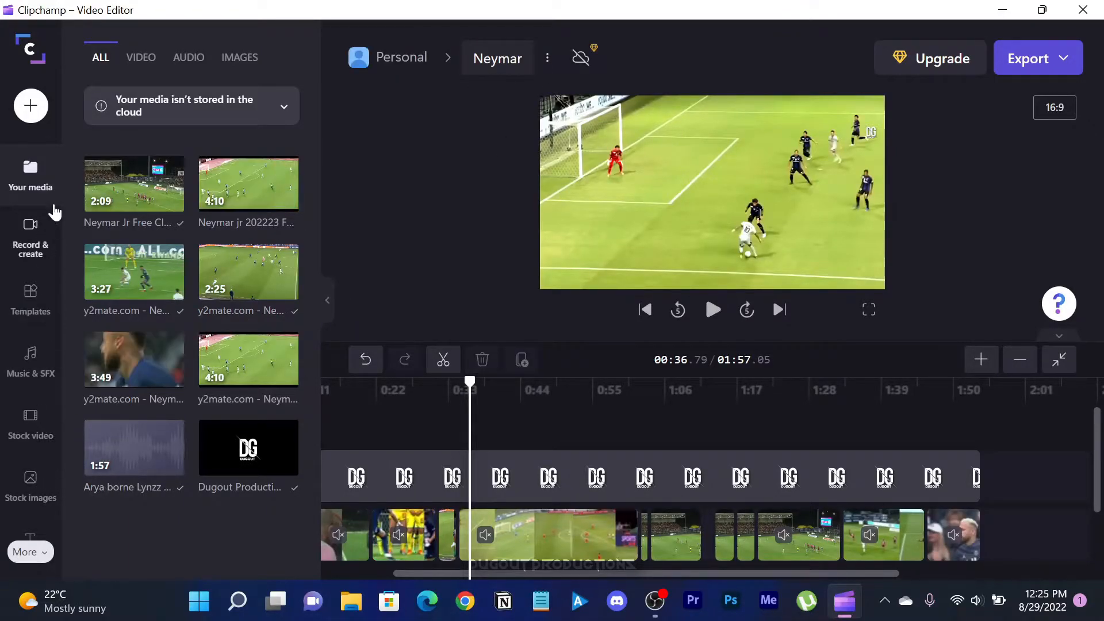
left_click(30, 362)
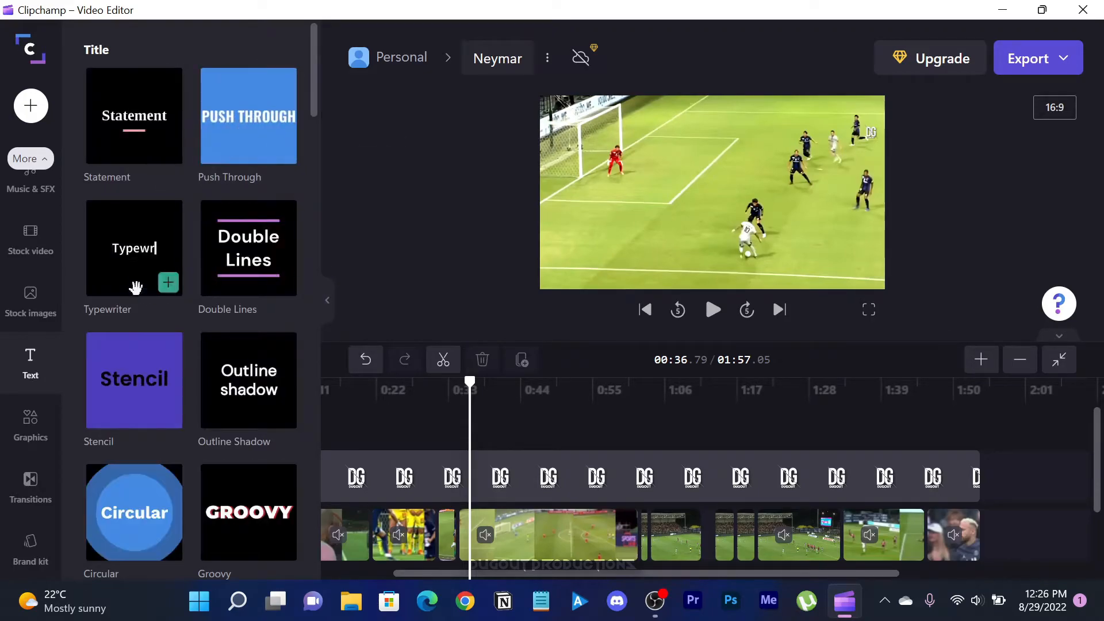
- Add a Glitch 'NEYMAR JR' title over the opening bus clip, keeping the Heebo font
scroll("down", 3)
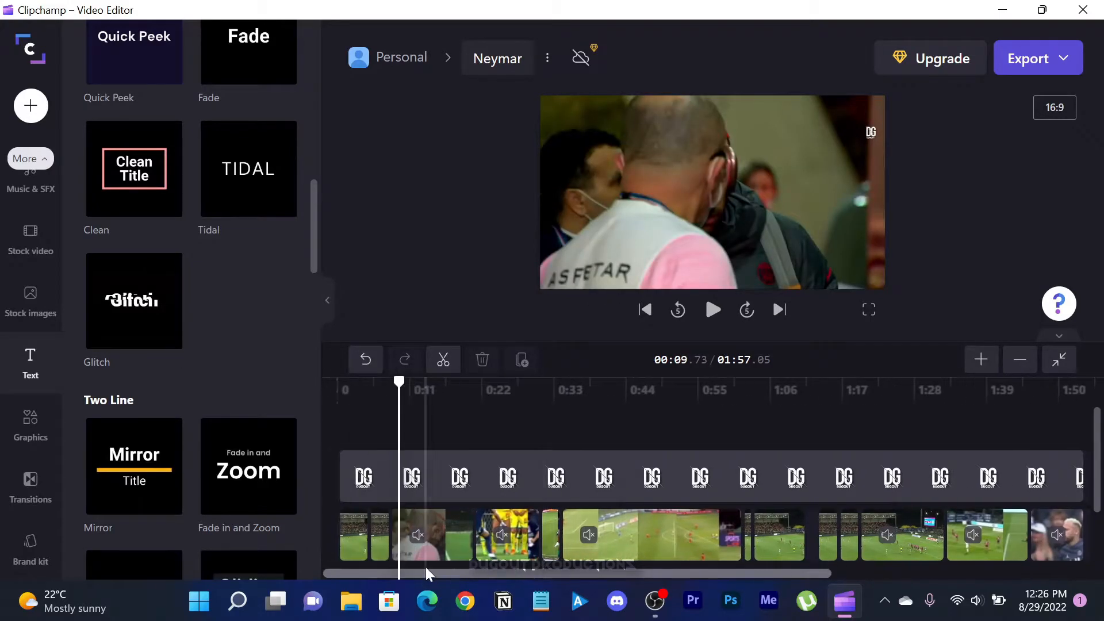
left_click(712, 310)
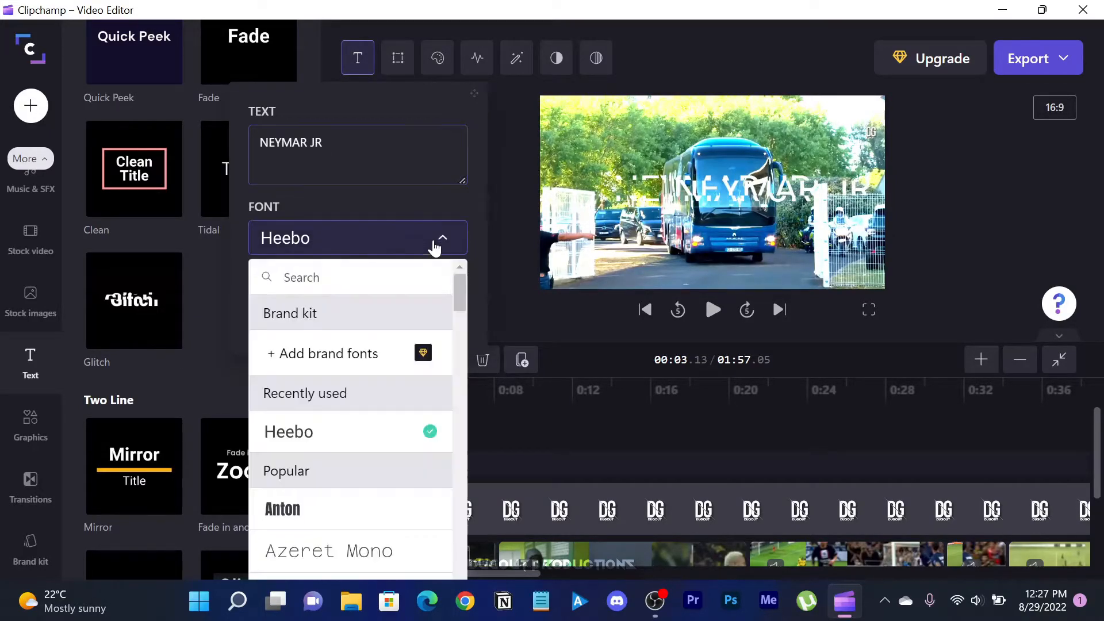
scroll("down", 3)
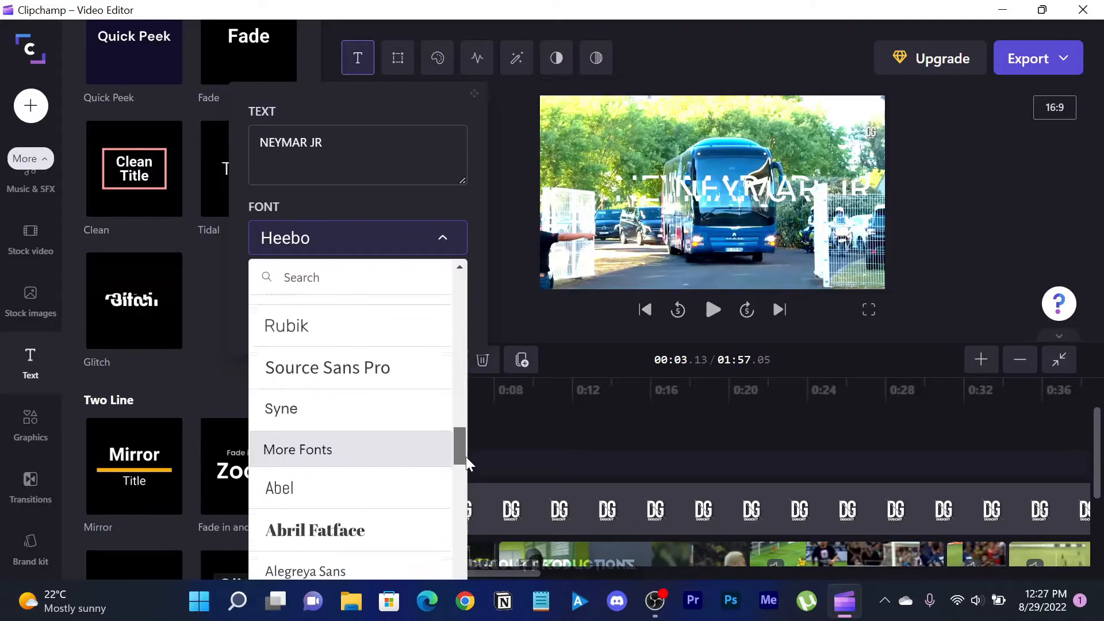
scroll("down", 3)
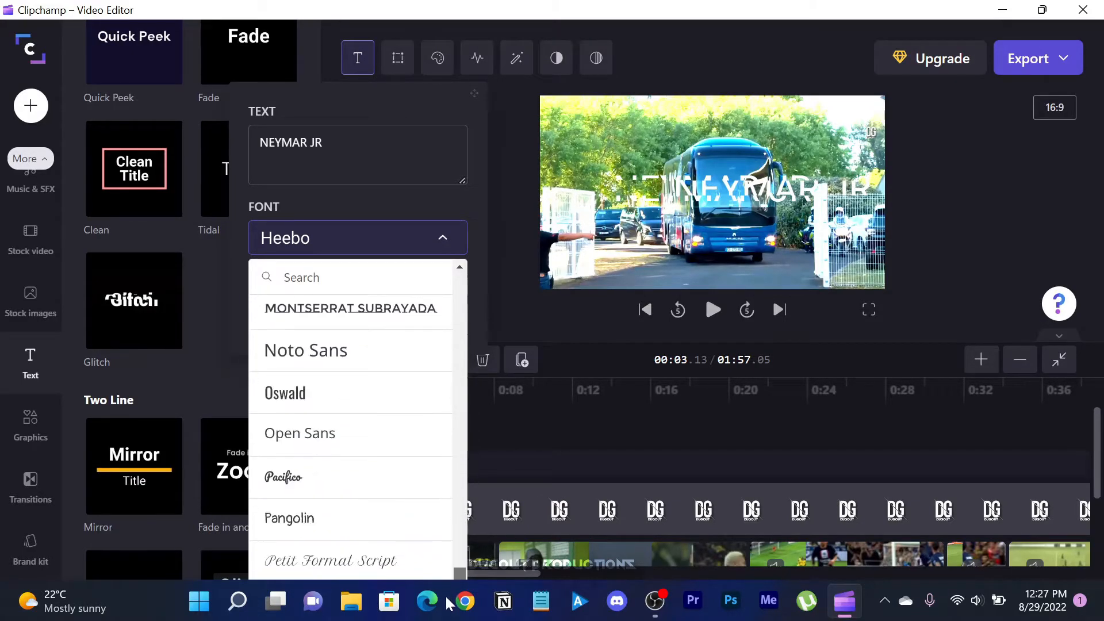
scroll("down", 3)
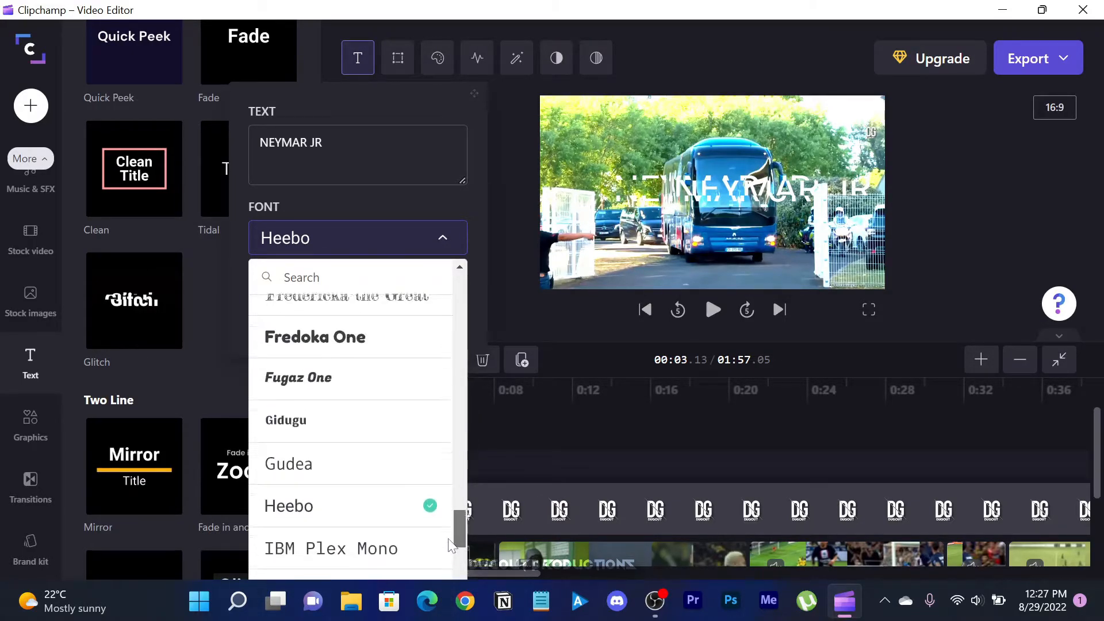
left_click(710, 309)
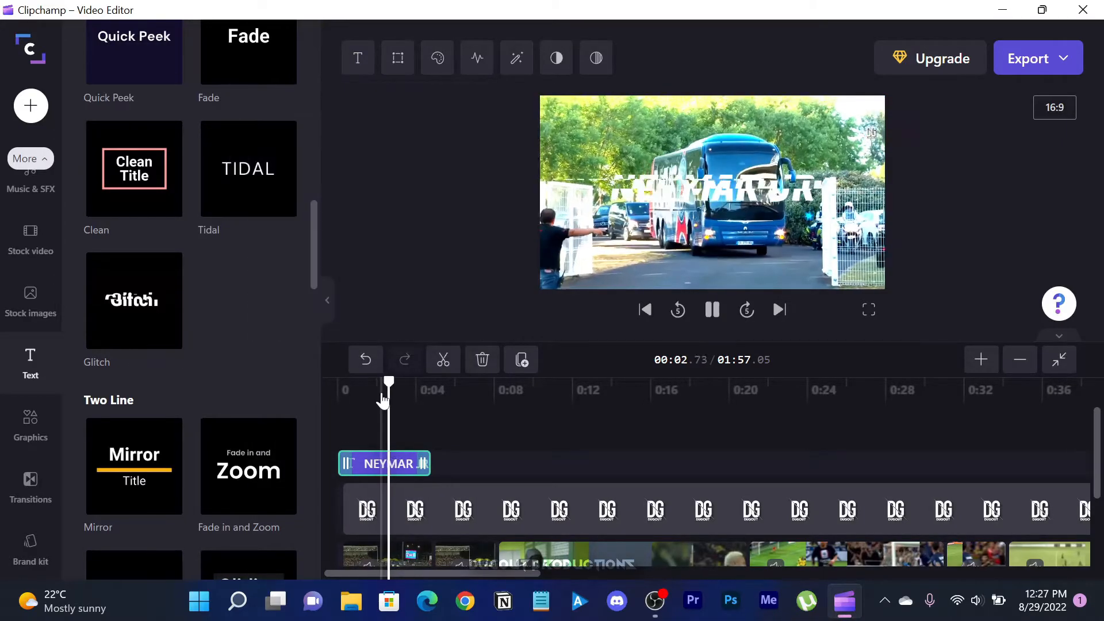
- Make the title red with a stronger, slower glitch effect and preview it
left_click(711, 309)
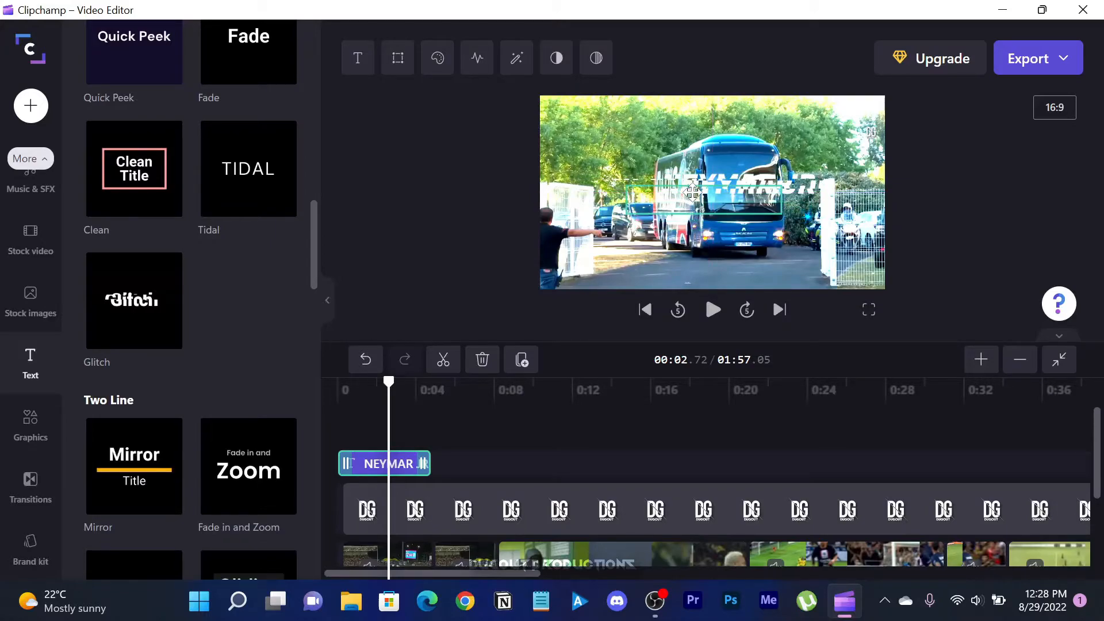
left_click(437, 57)
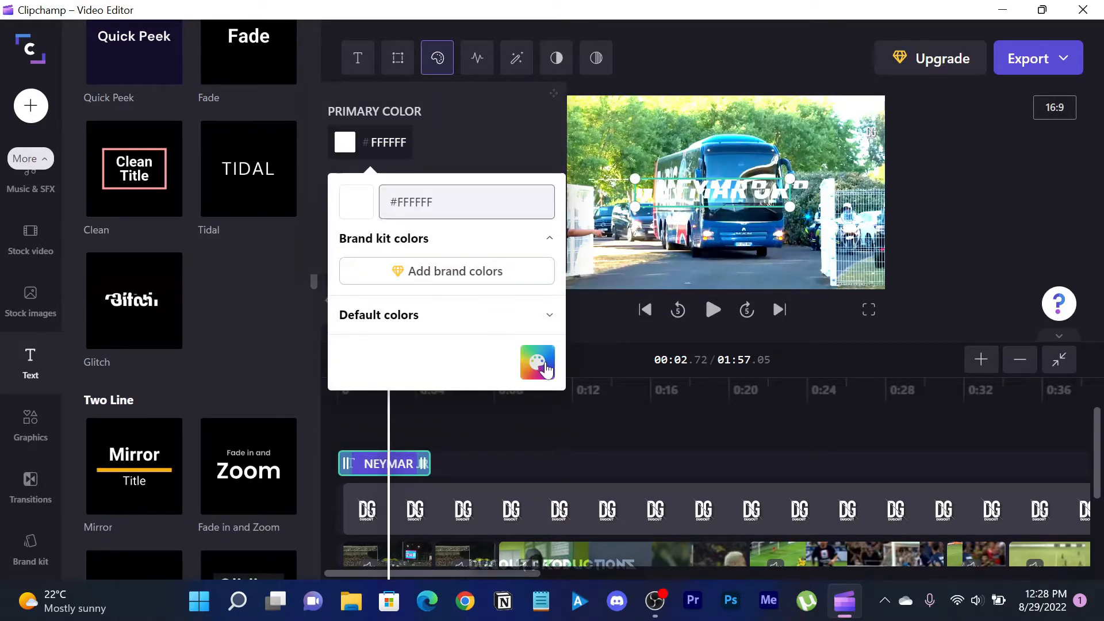
left_click(475, 57)
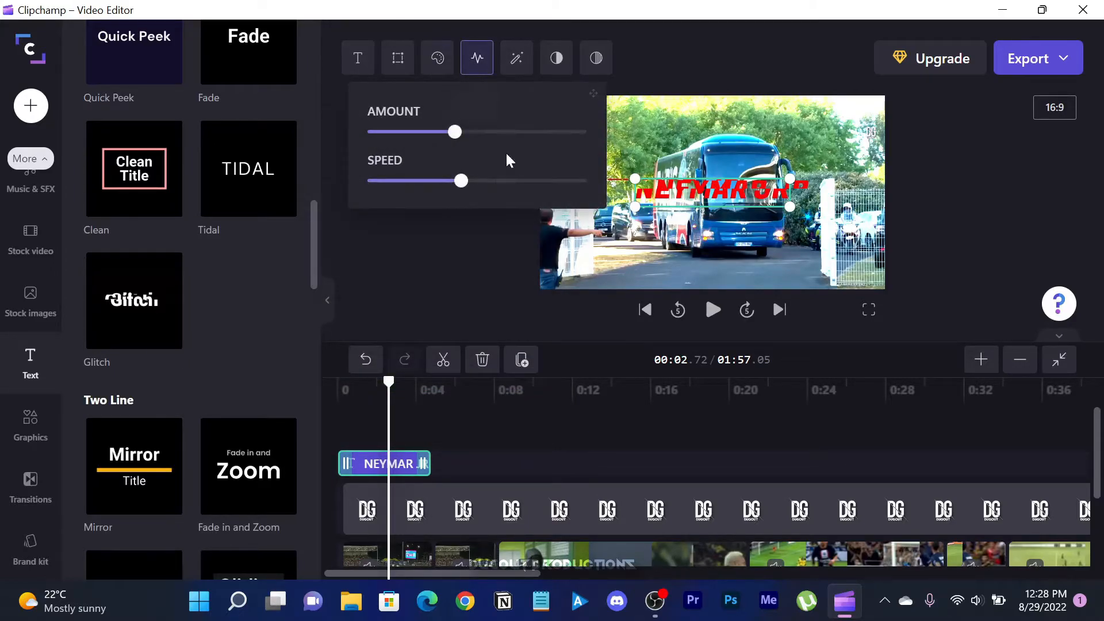
left_click_drag(454, 131, 538, 131)
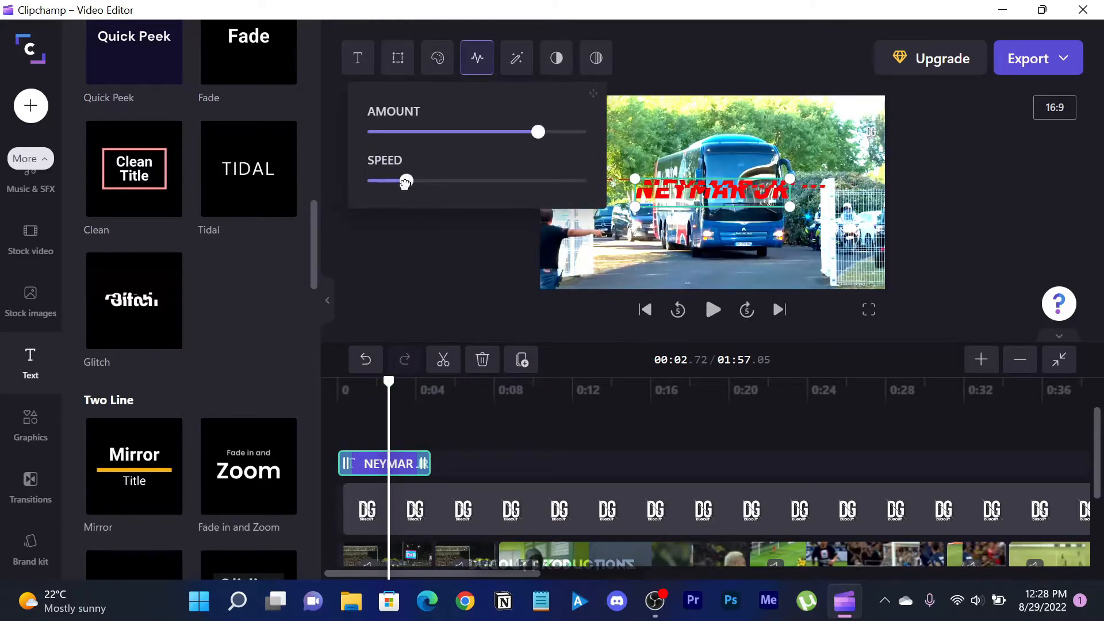
left_click(595, 57)
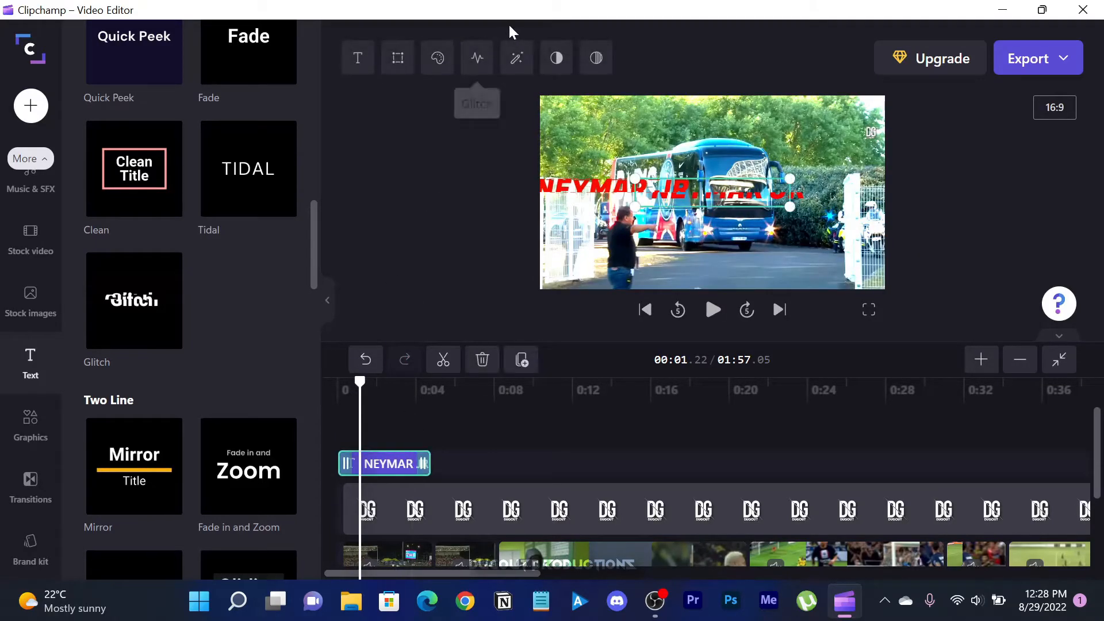
left_click(711, 310)
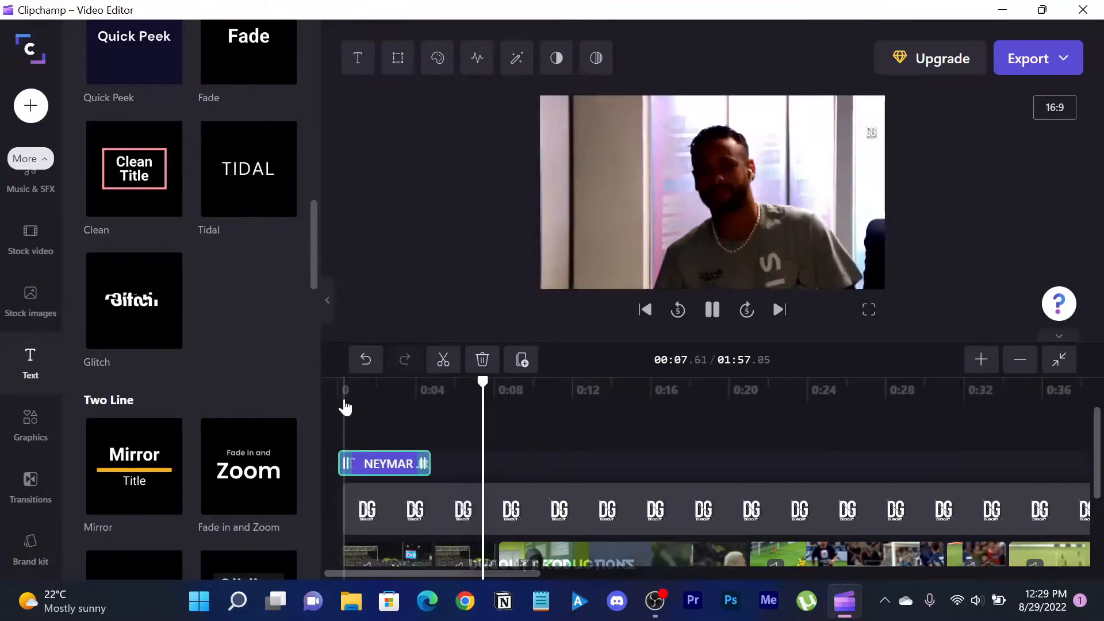
left_click(710, 310)
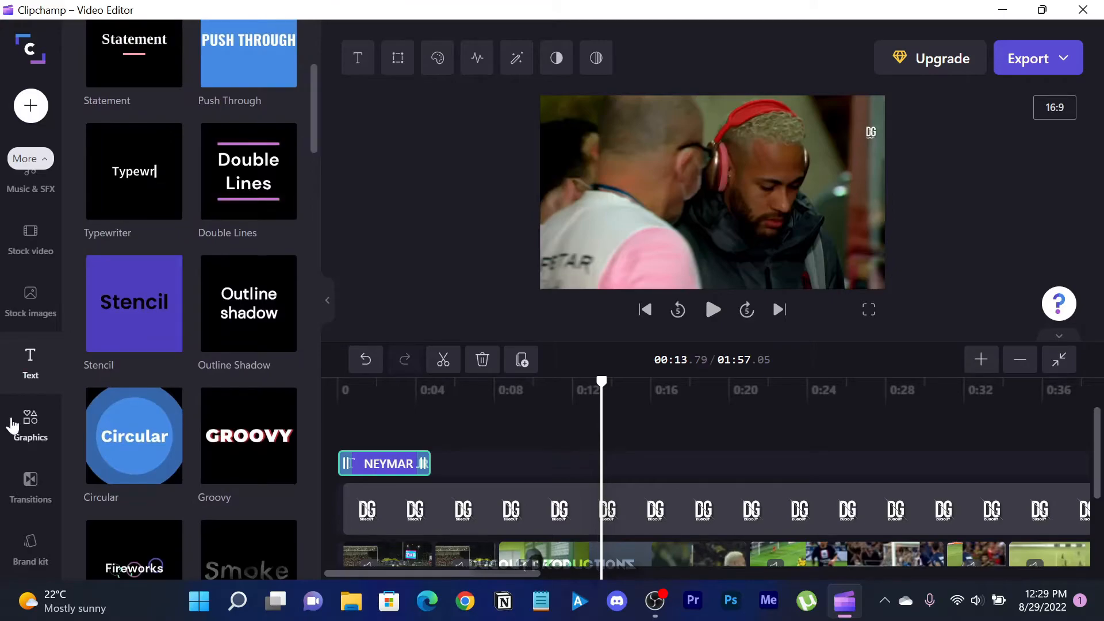
- Review the transitions, fit the full timeline in view, and start exporting the finished Neymar edit
left_click(30, 486)
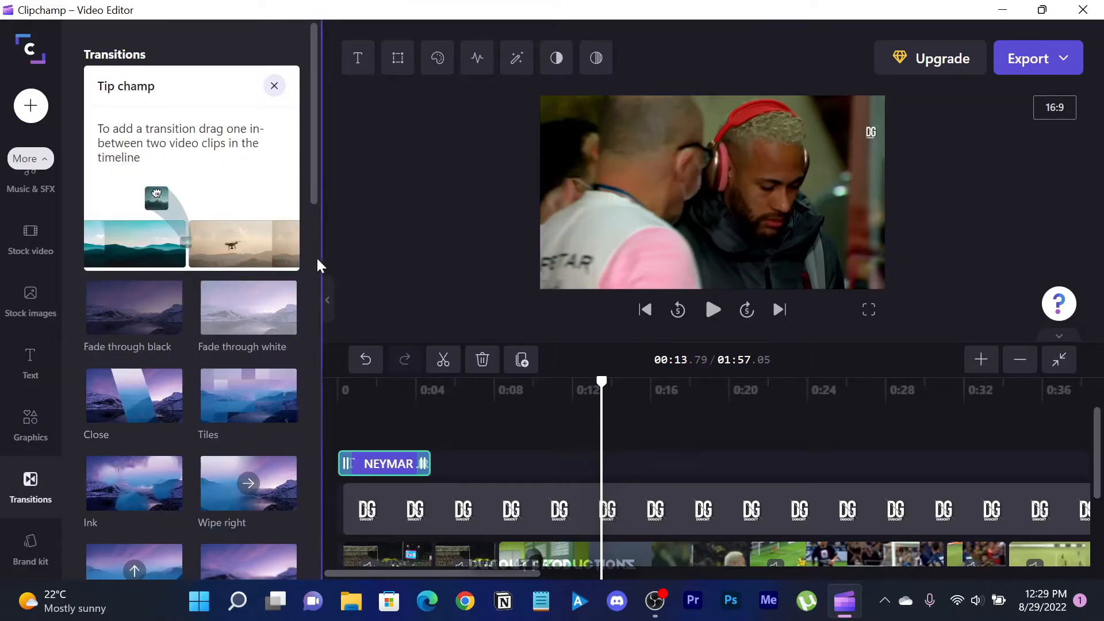
scroll("down", 3)
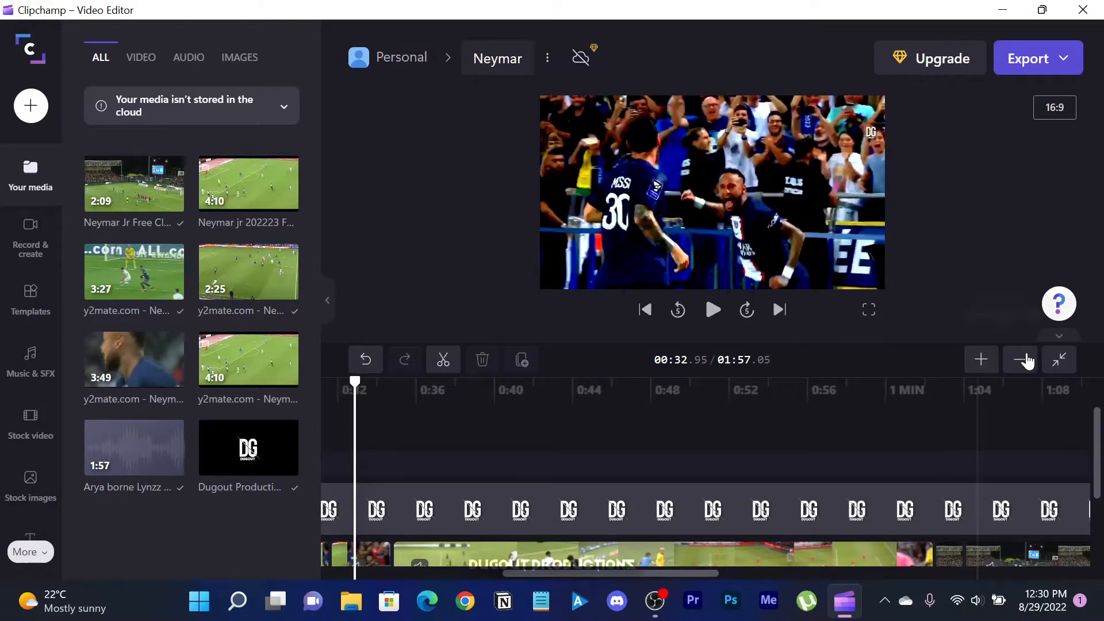
left_click(1019, 359)
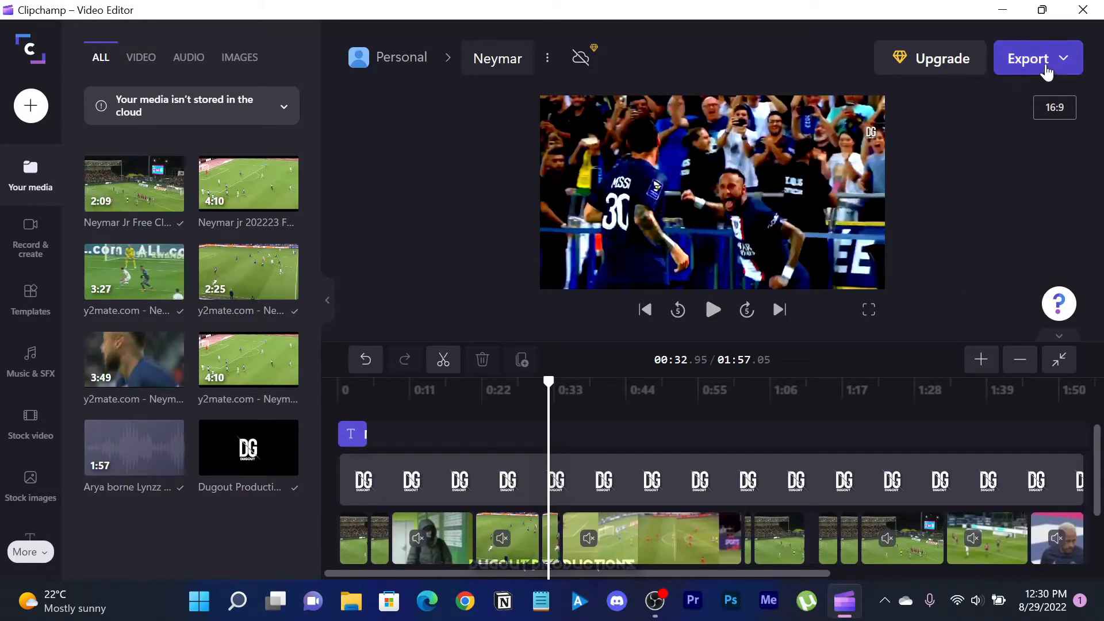
left_click(1026, 58)
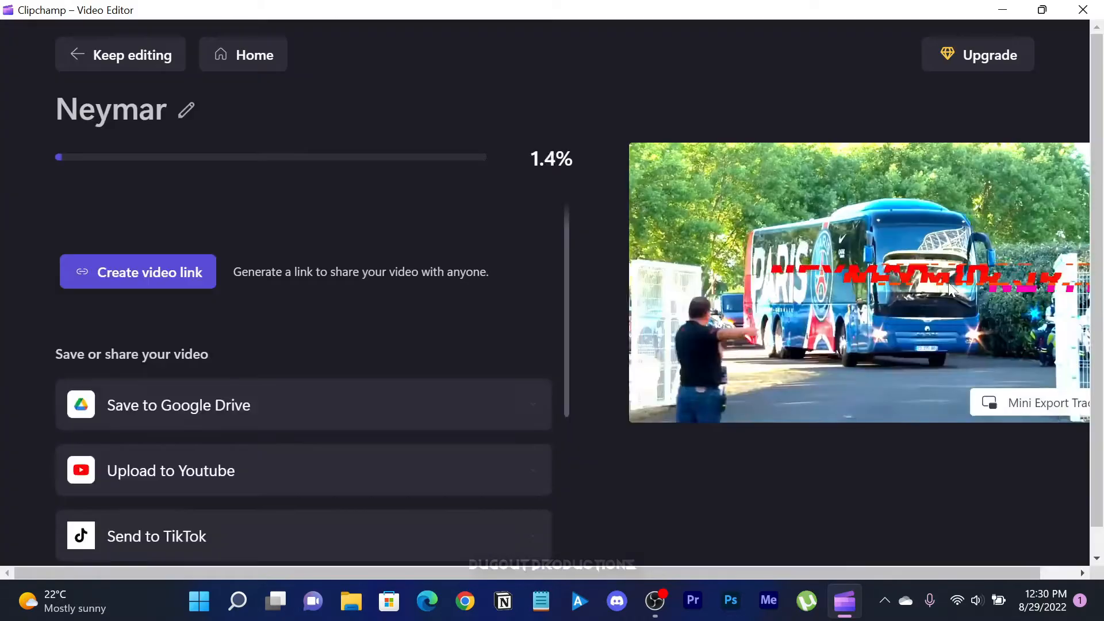